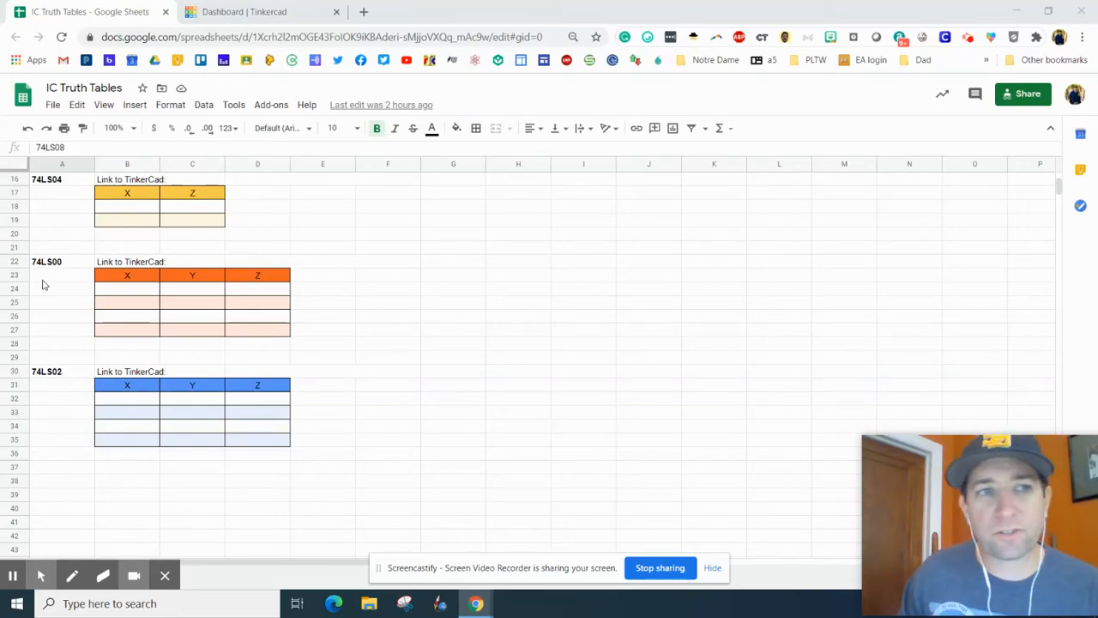
{"action": "mouse_move", "coordinate": [87, 266]}
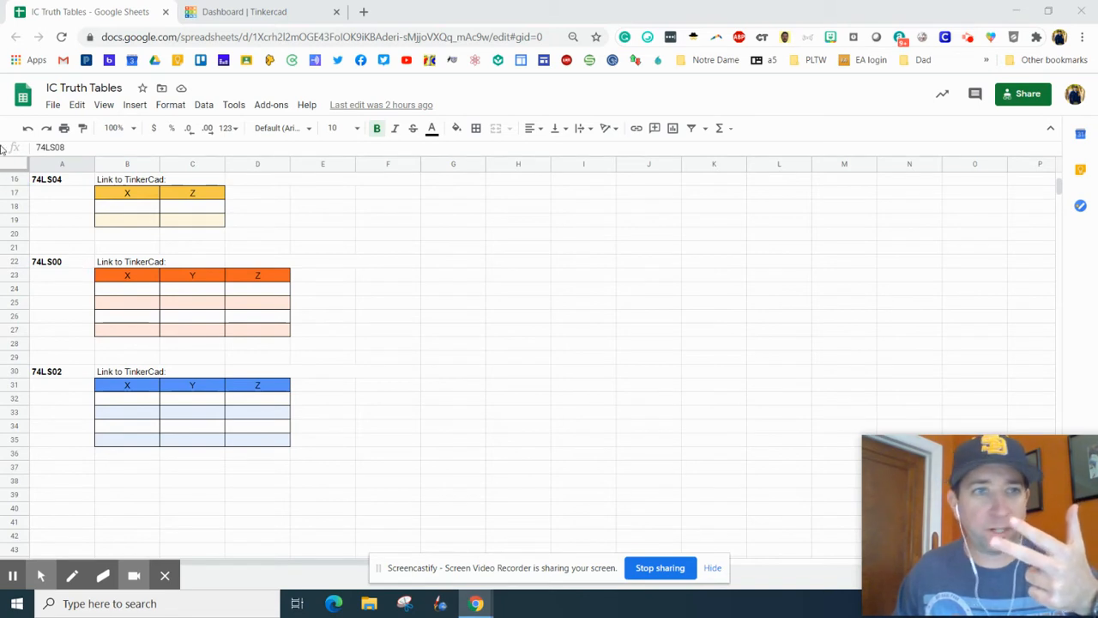
{"action": "mouse_move", "coordinate": [45, 290]}
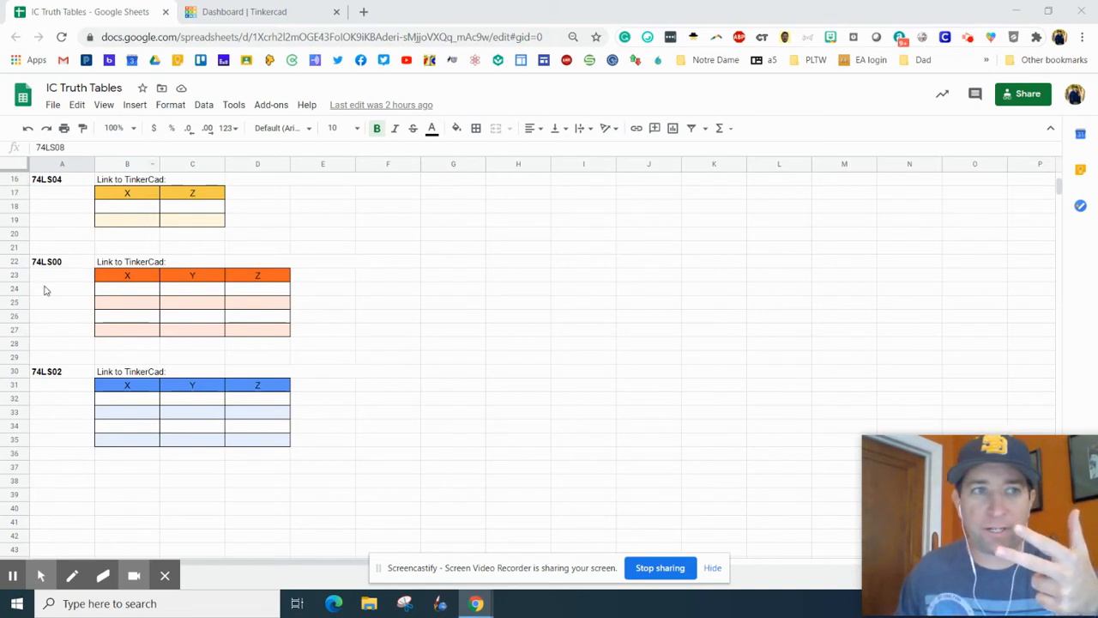
{"action": "mouse_move", "coordinate": [226, 76]}
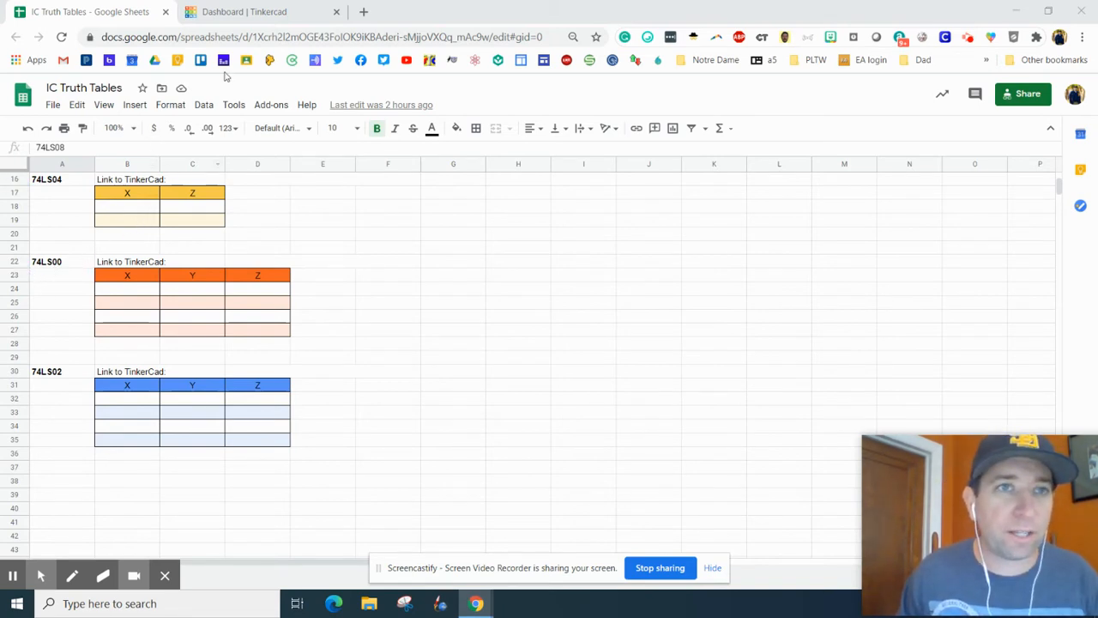
Step: Duplicate the AND Gates 74LS08 SP circuit from the Tinkercad dashboard
{"action": "left_click", "coordinate": [261, 11]}
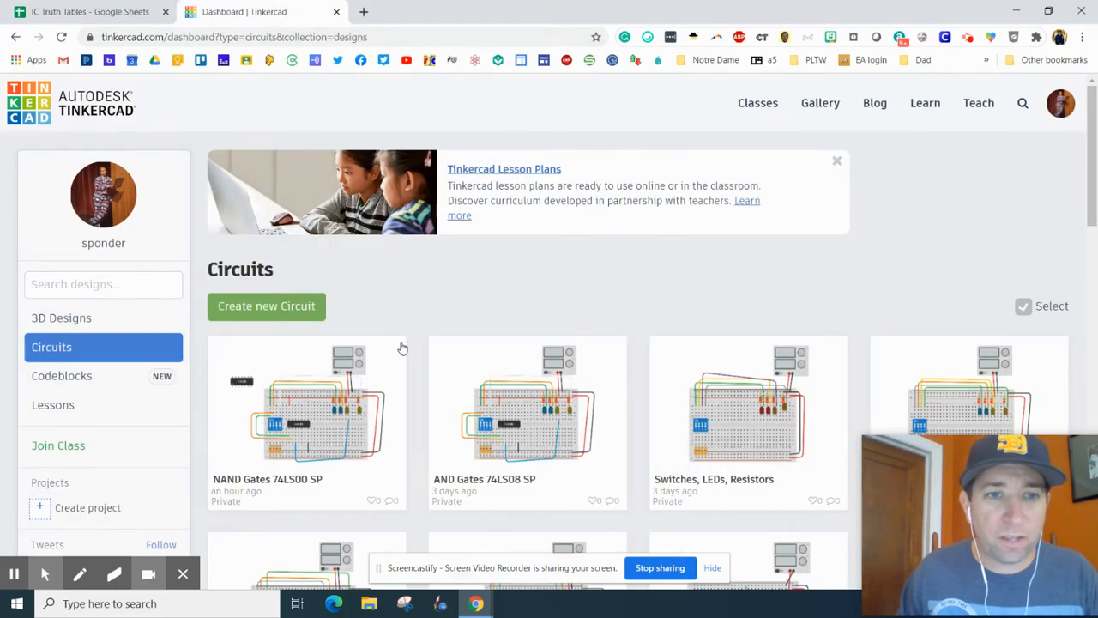
{"action": "mouse_move", "coordinate": [478, 446]}
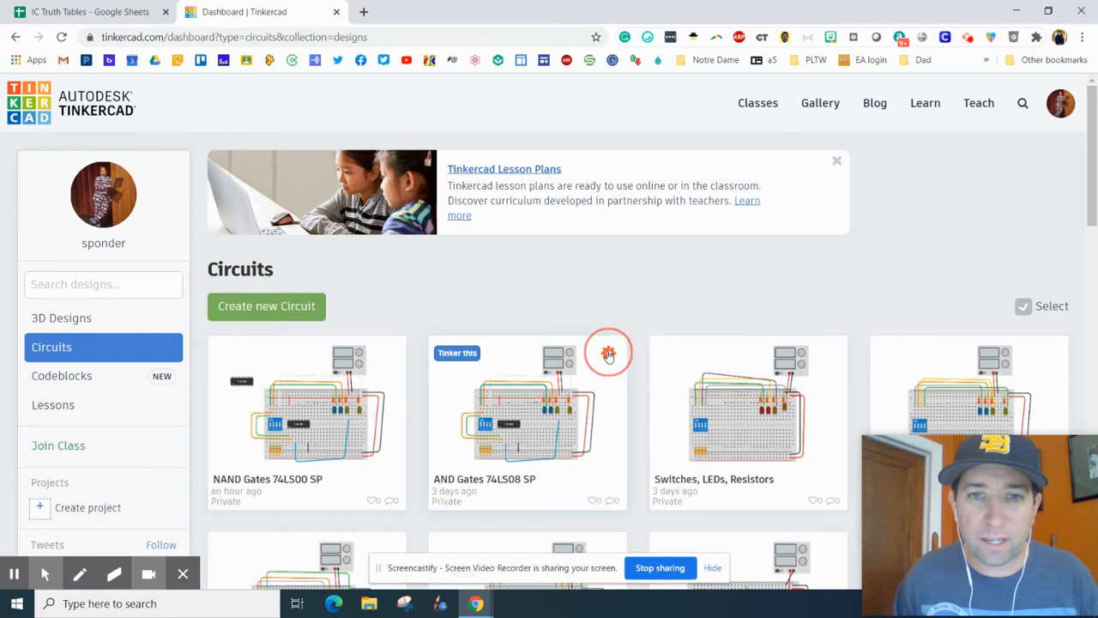
{"action": "left_click", "coordinate": [608, 352]}
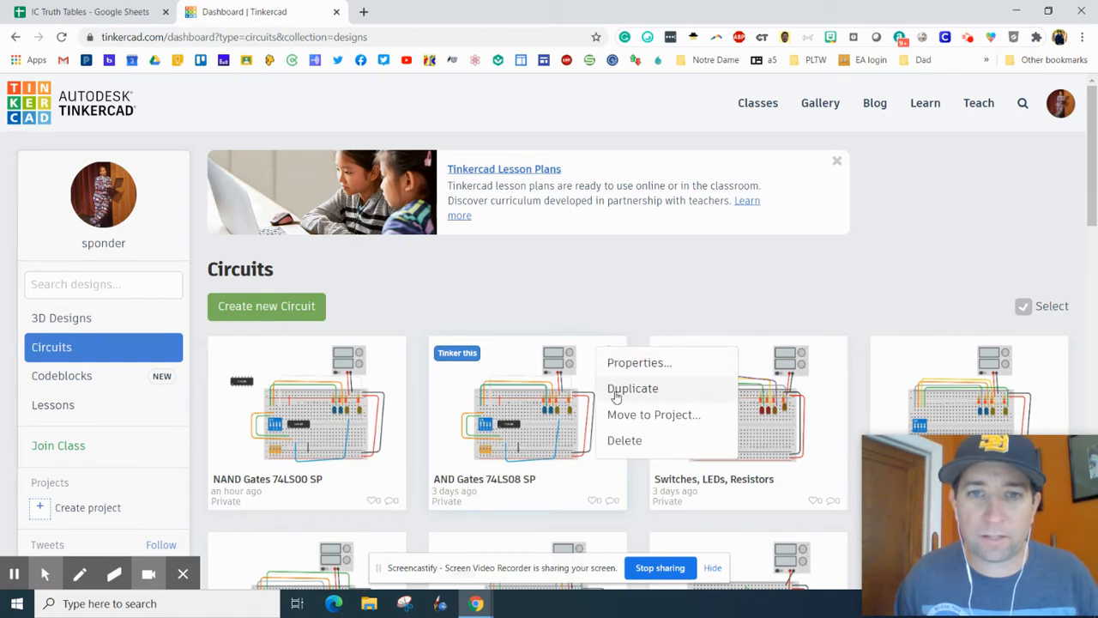
{"action": "left_click", "coordinate": [632, 388]}
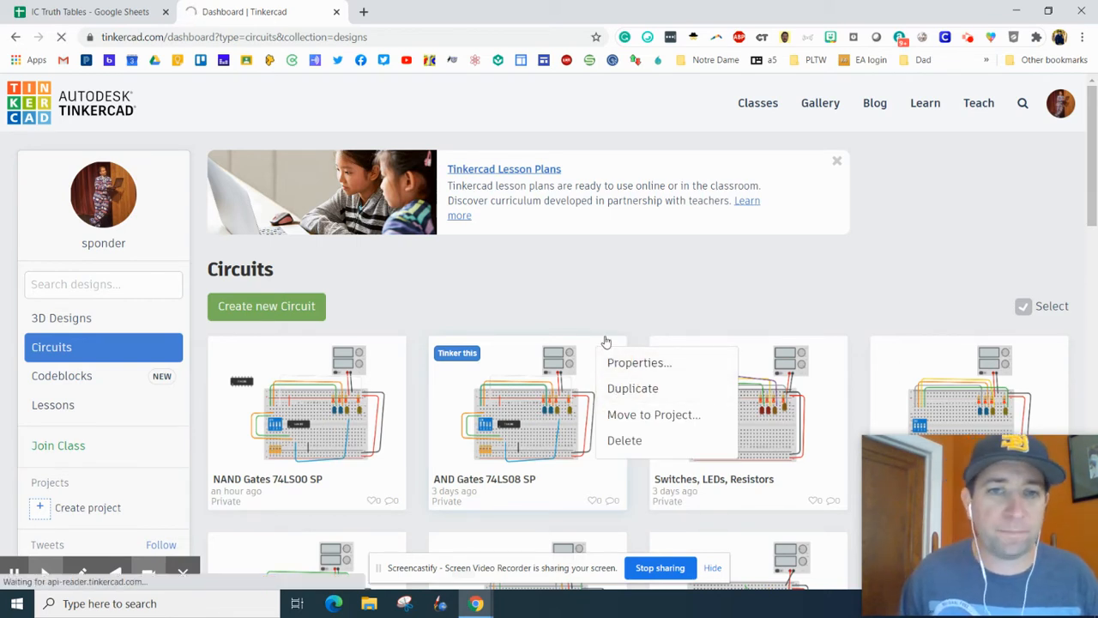
{"action": "left_click", "coordinate": [632, 388]}
{"action": "type", "text": "NAND Gates 74LS08 SP"}
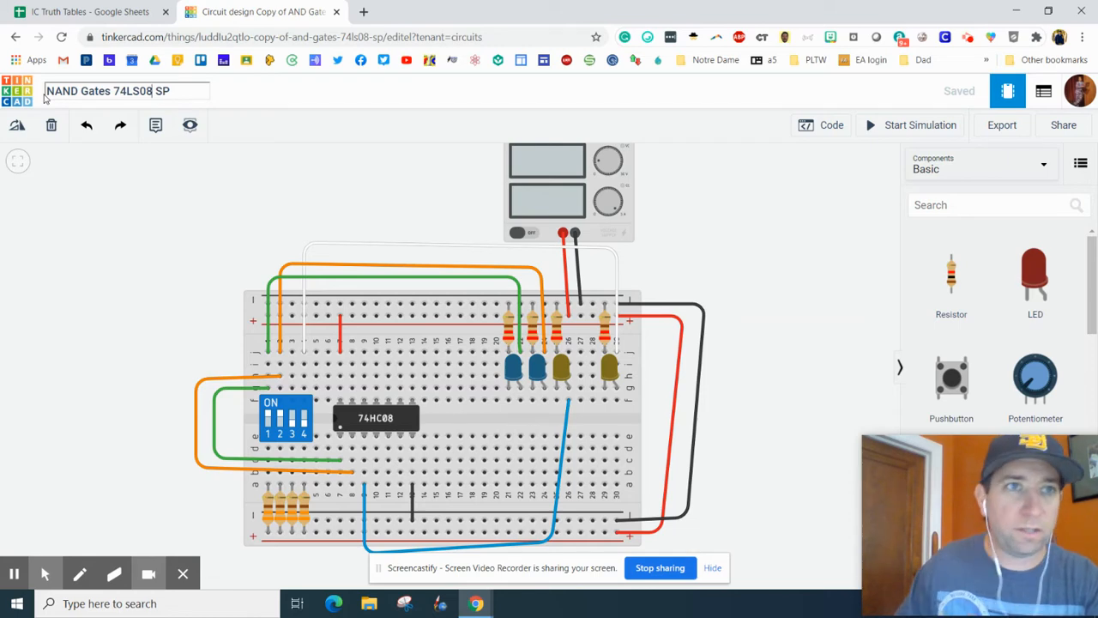
Step: Check the chip name in Sheets, then retitle the copied circuit 'NAND Gates 74LS00 SP'
{"action": "left_click", "coordinate": [90, 11]}
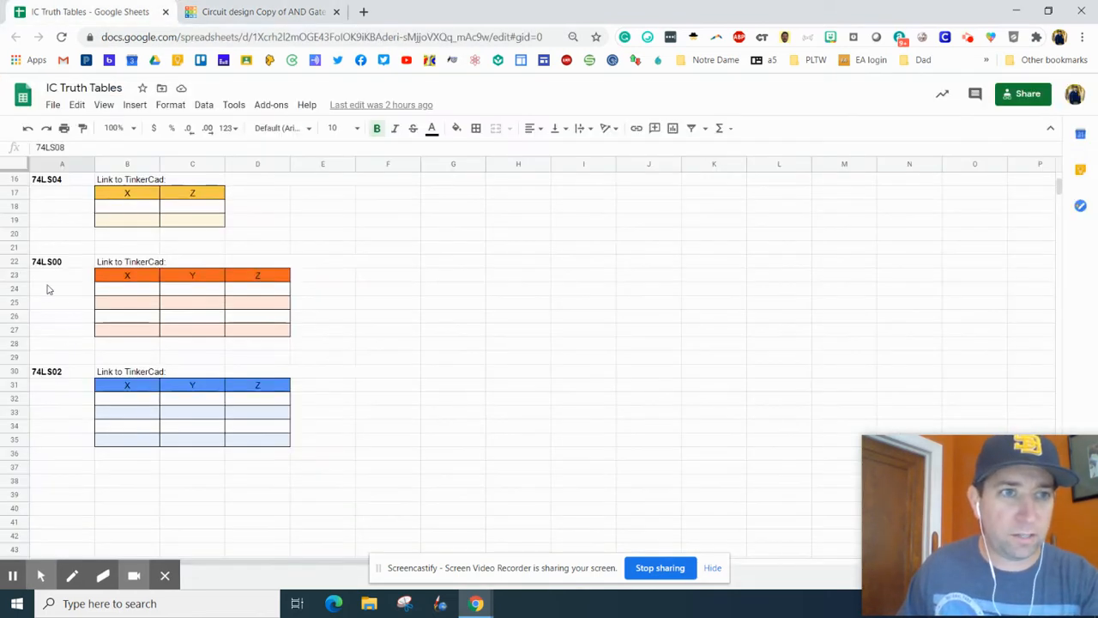
{"action": "left_click", "coordinate": [262, 11]}
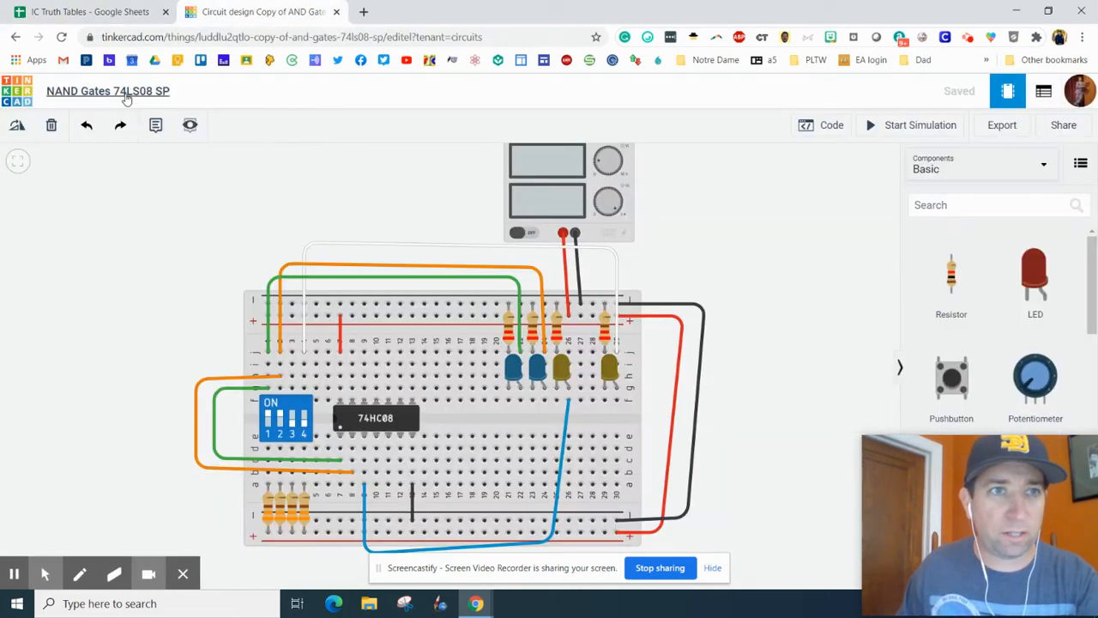
{"action": "left_click", "coordinate": [107, 91]}
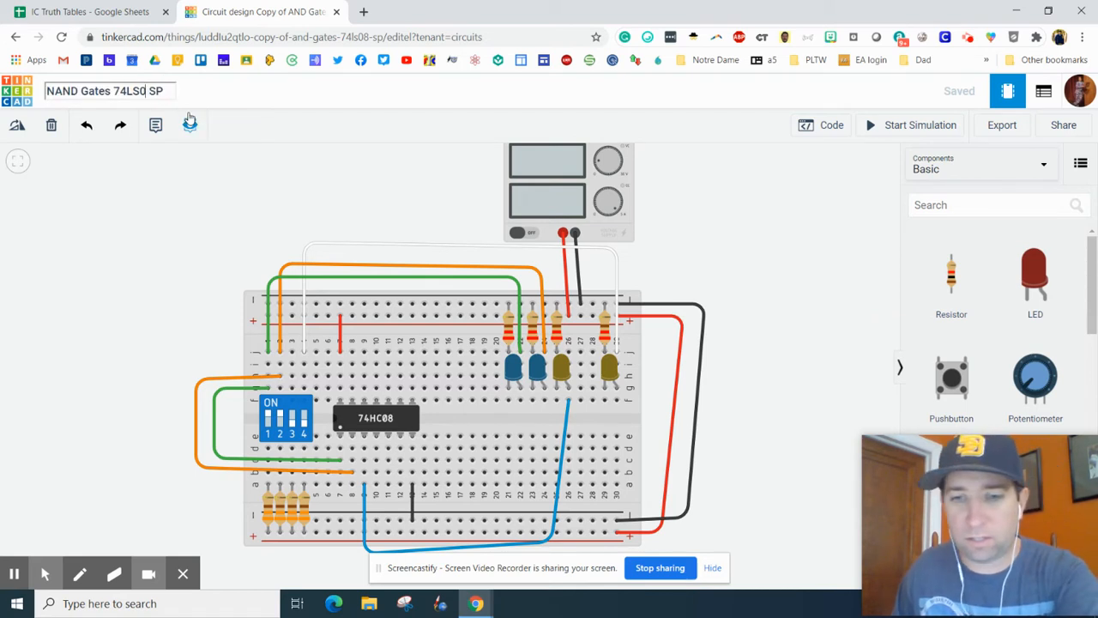
{"action": "left_click", "coordinate": [997, 204]}
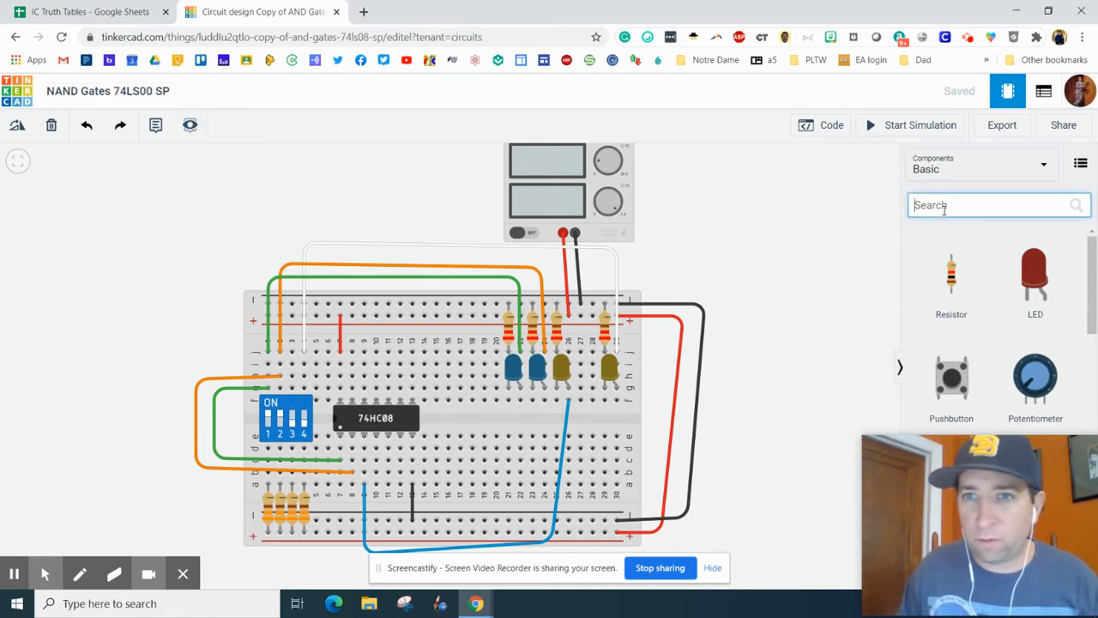
Step: Place a 74HC00 Quad NAND chip from a 7400 search and move the 74HC08 aside
{"action": "type", "text": "7400"}
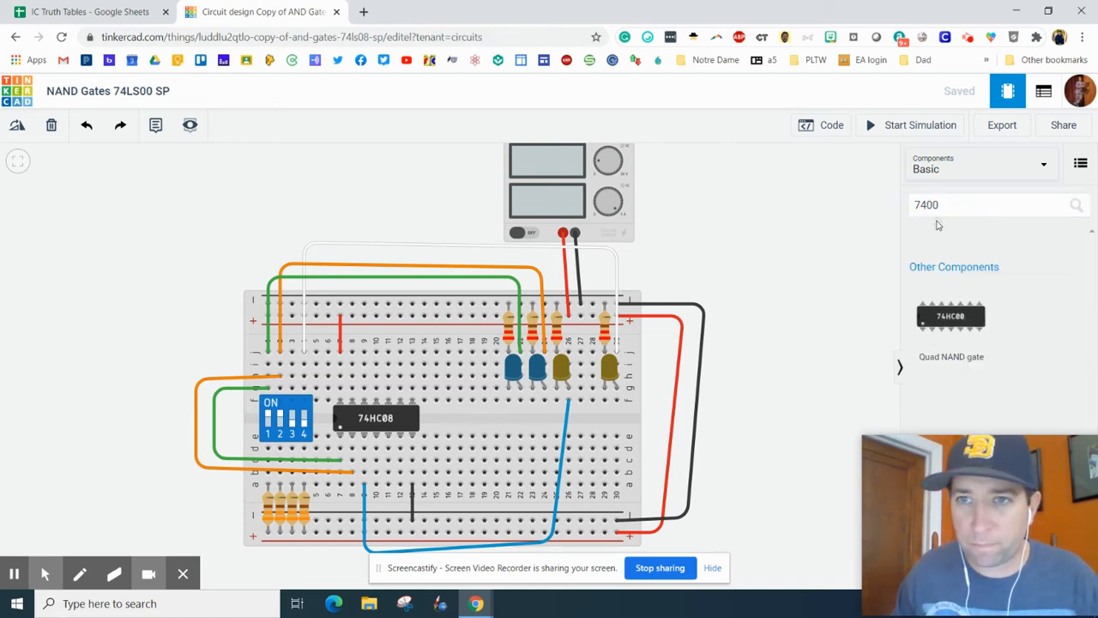
{"action": "mouse_move", "coordinate": [947, 367]}
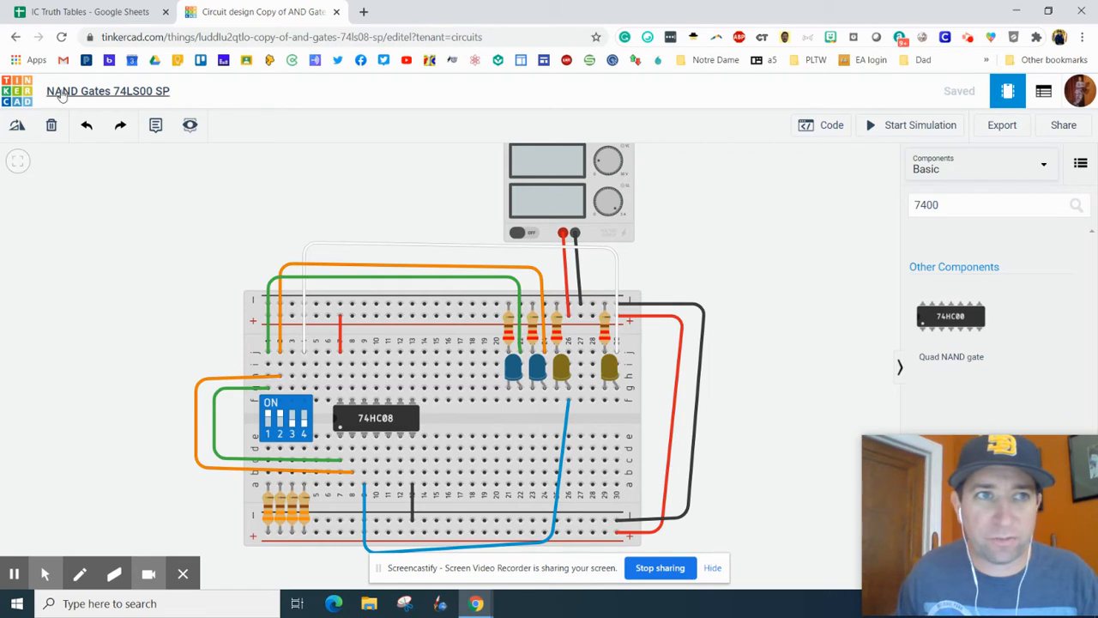
{"action": "left_click_drag", "start_coordinate": [951, 315], "coordinate": [769, 232]}
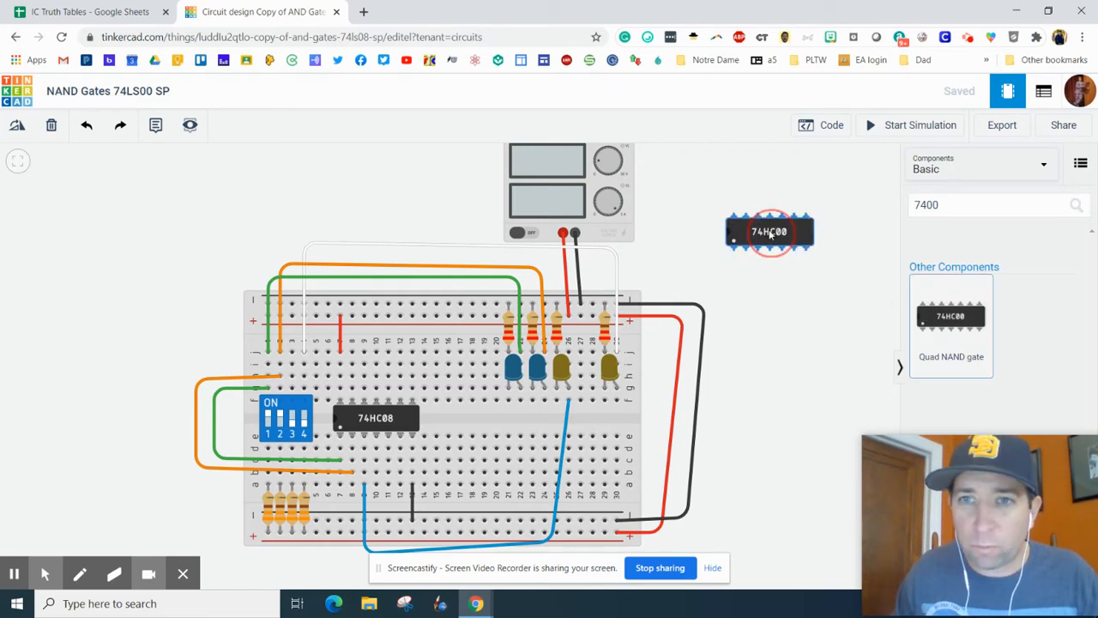
{"action": "left_click", "coordinate": [770, 231]}
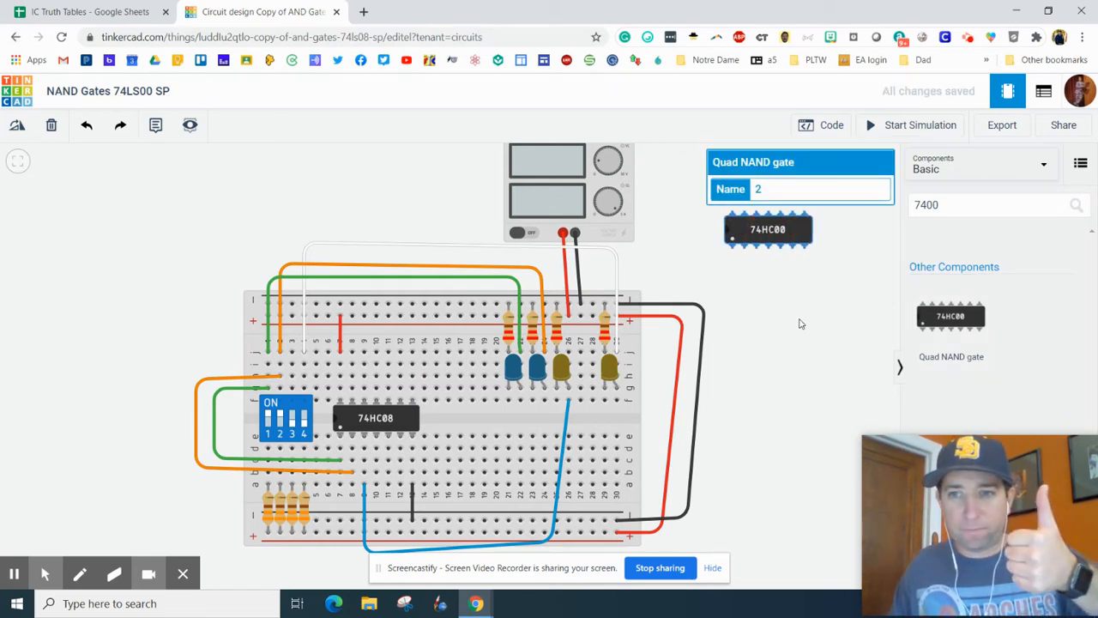
{"action": "mouse_move", "coordinate": [768, 249]}
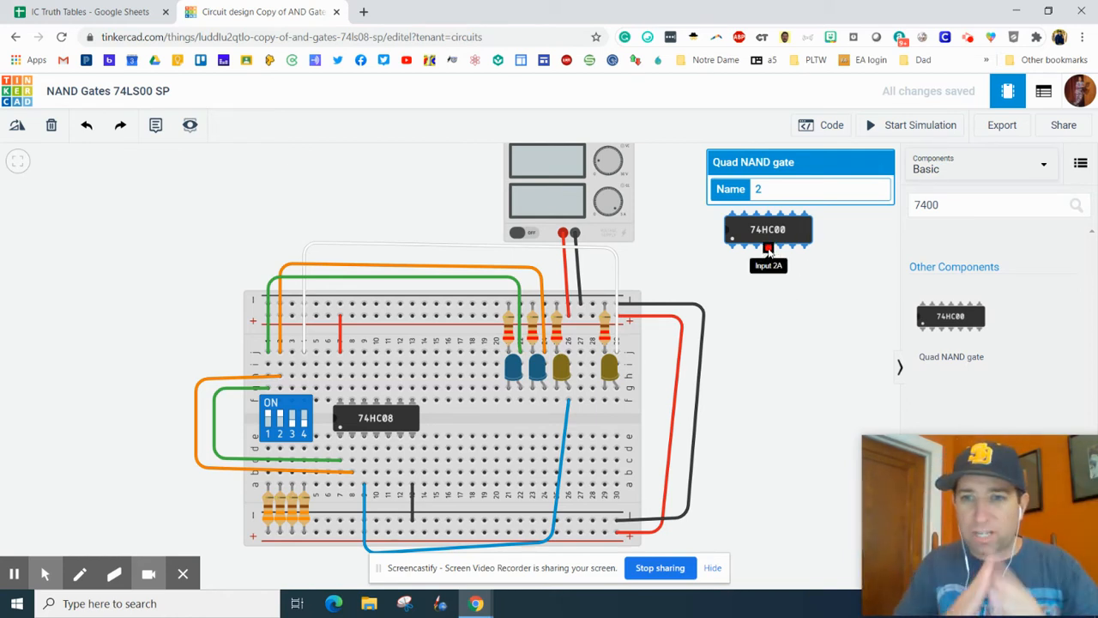
{"action": "mouse_move", "coordinate": [388, 438]}
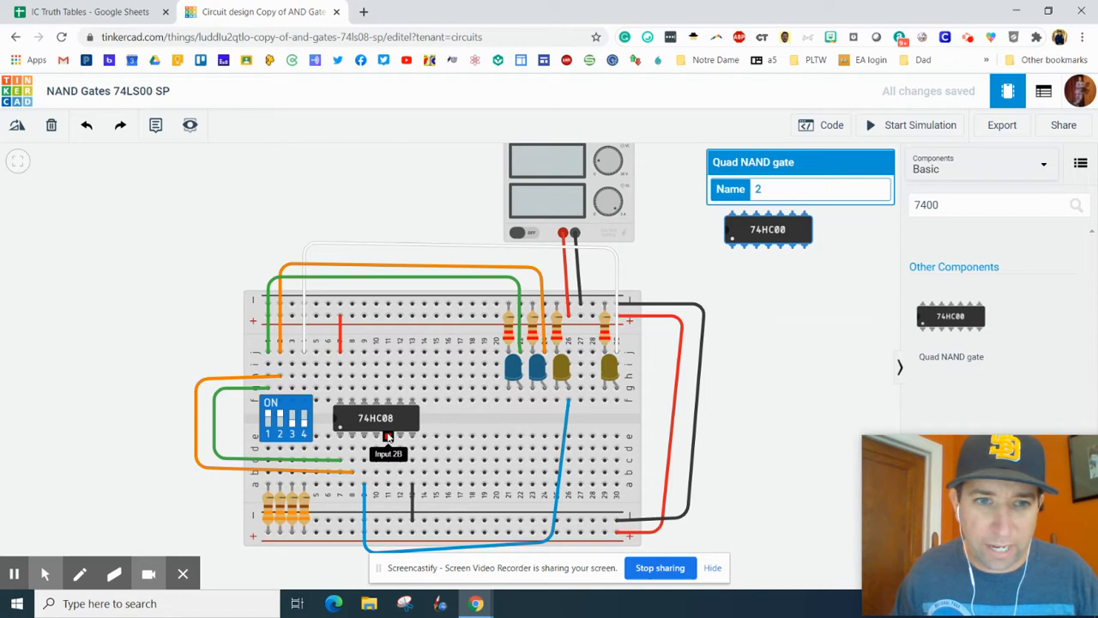
{"action": "left_click_drag", "start_coordinate": [376, 418], "coordinate": [165, 287]}
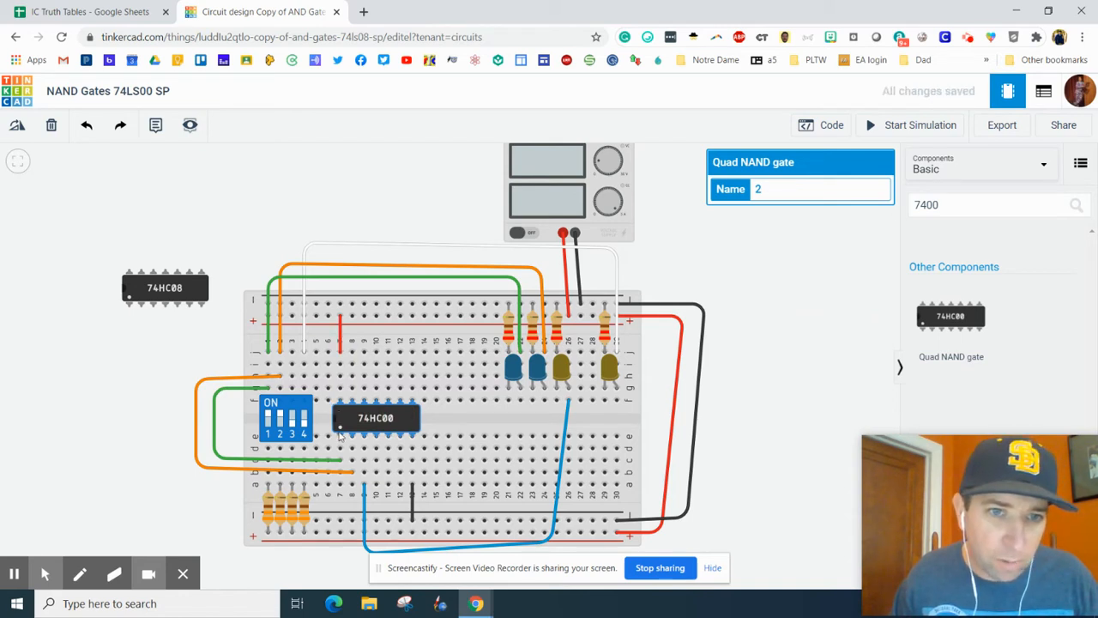
{"action": "mouse_move", "coordinate": [340, 429]}
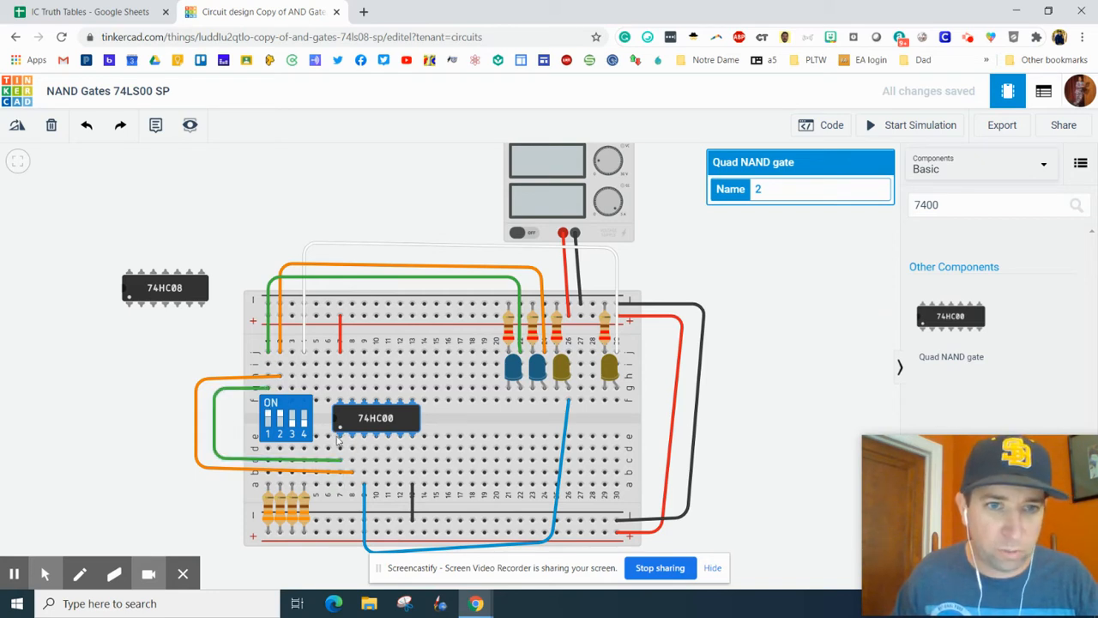
{"action": "mouse_move", "coordinate": [343, 433]}
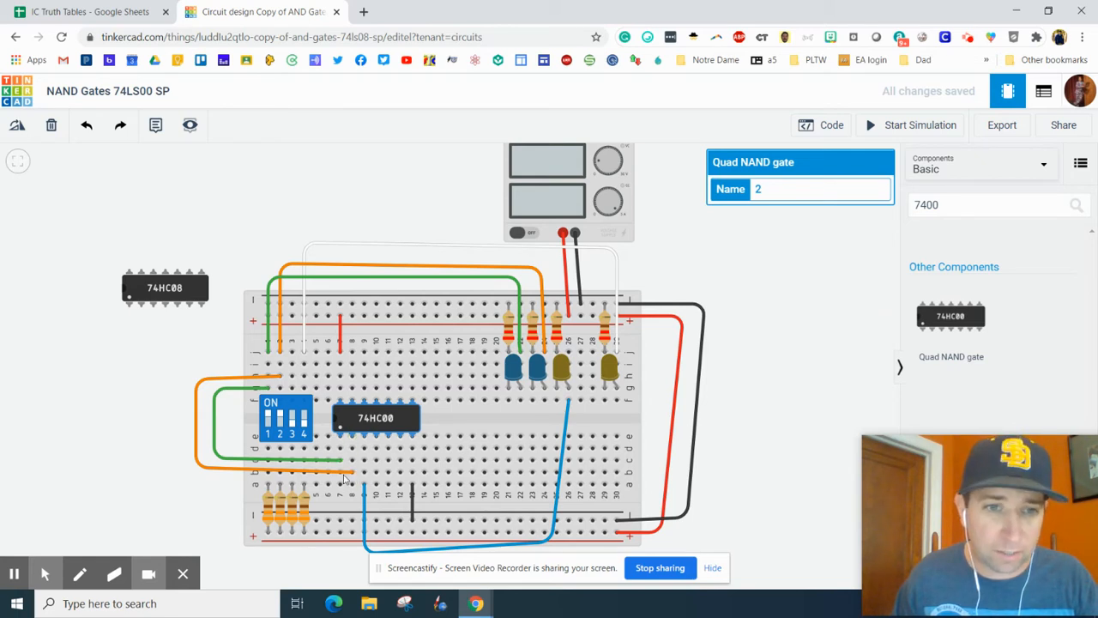
{"action": "mouse_move", "coordinate": [364, 438]}
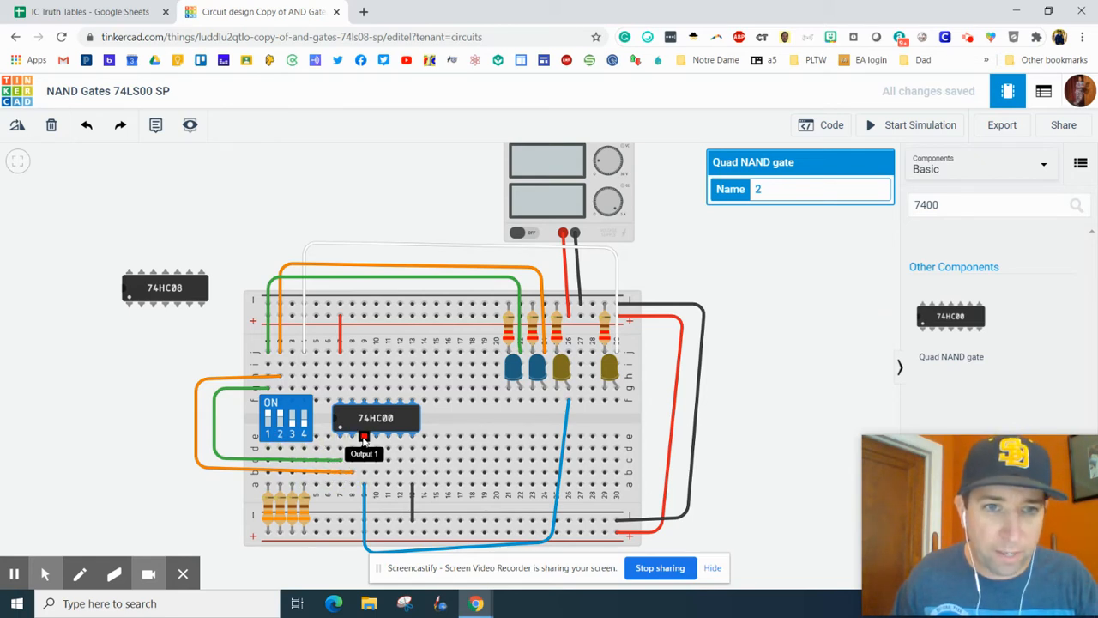
{"action": "mouse_move", "coordinate": [279, 398]}
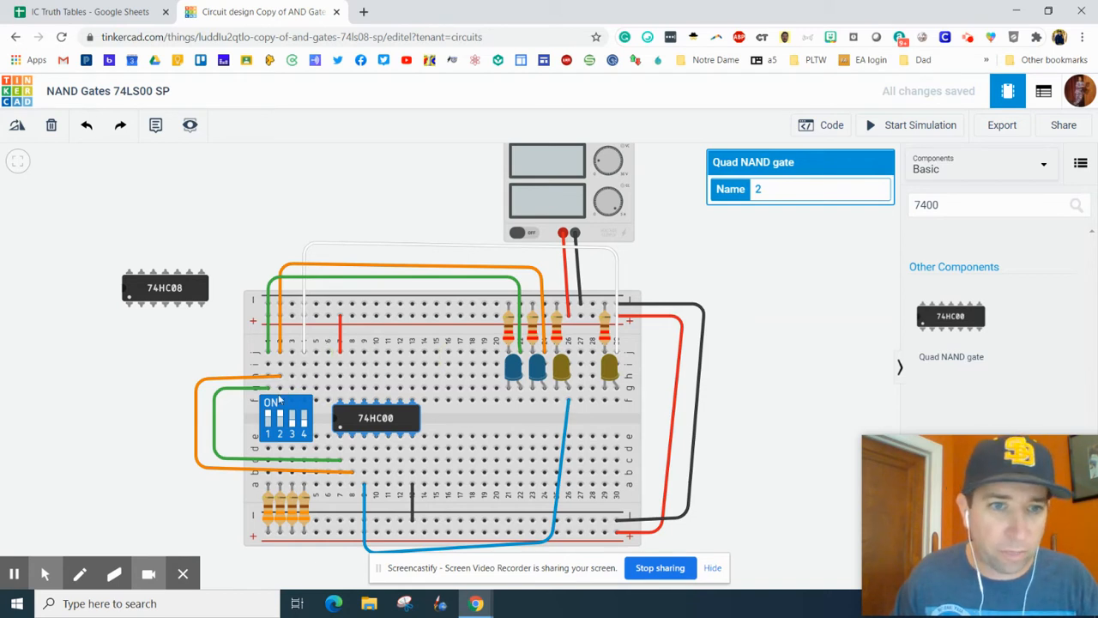
Step: Flip the first DIP input switch and run the simulation to light the output LED
{"action": "left_click", "coordinate": [284, 419]}
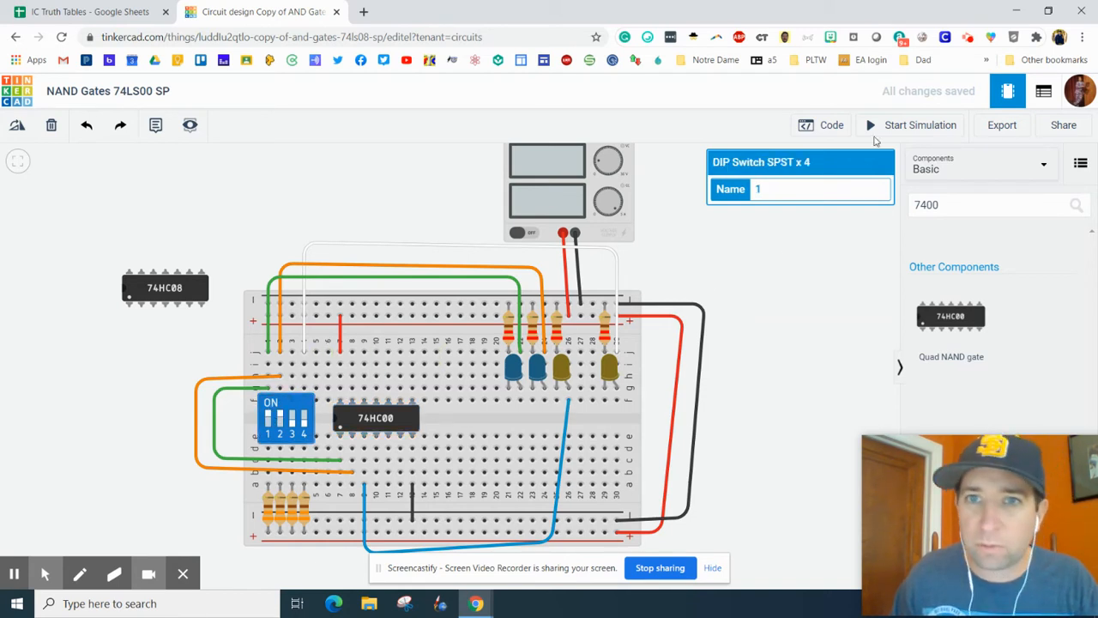
{"action": "left_click", "coordinate": [284, 418]}
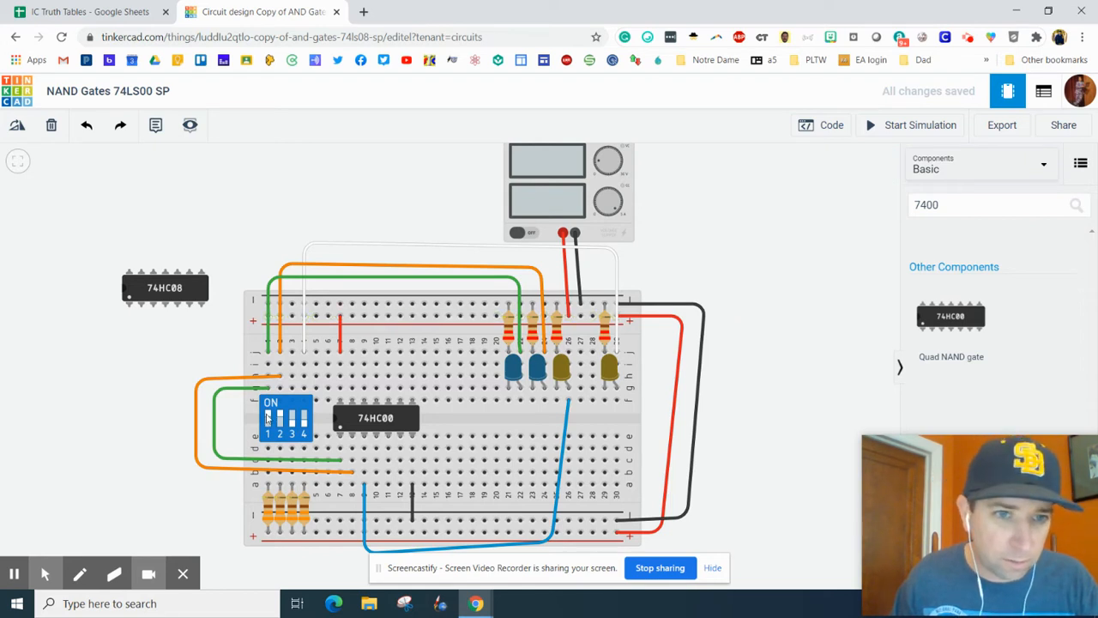
{"action": "left_click", "coordinate": [268, 420]}
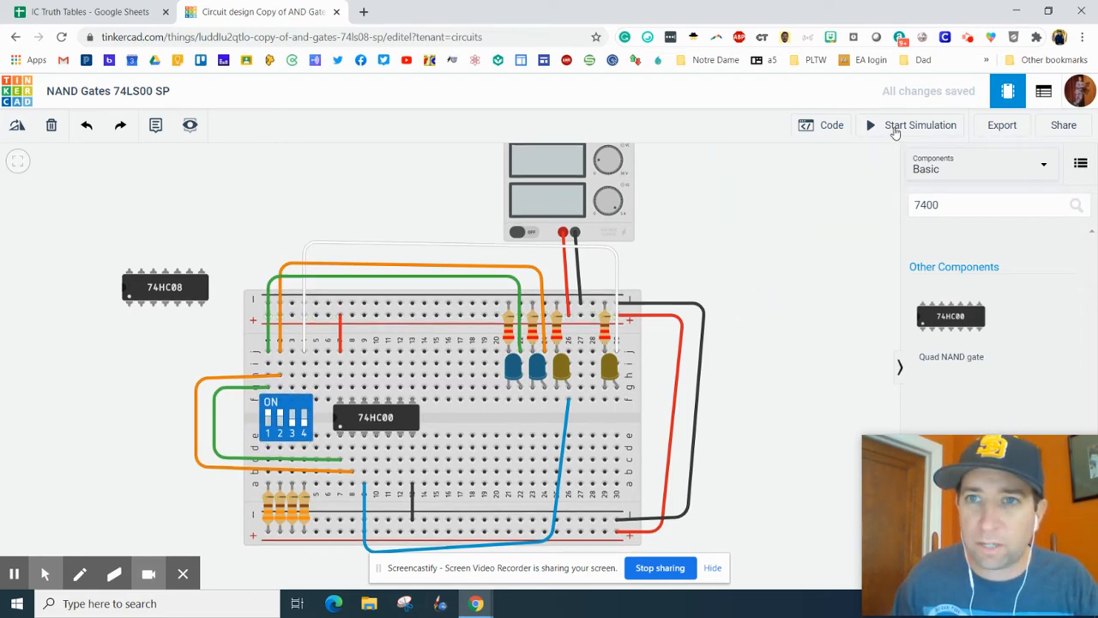
{"action": "left_click", "coordinate": [919, 125]}
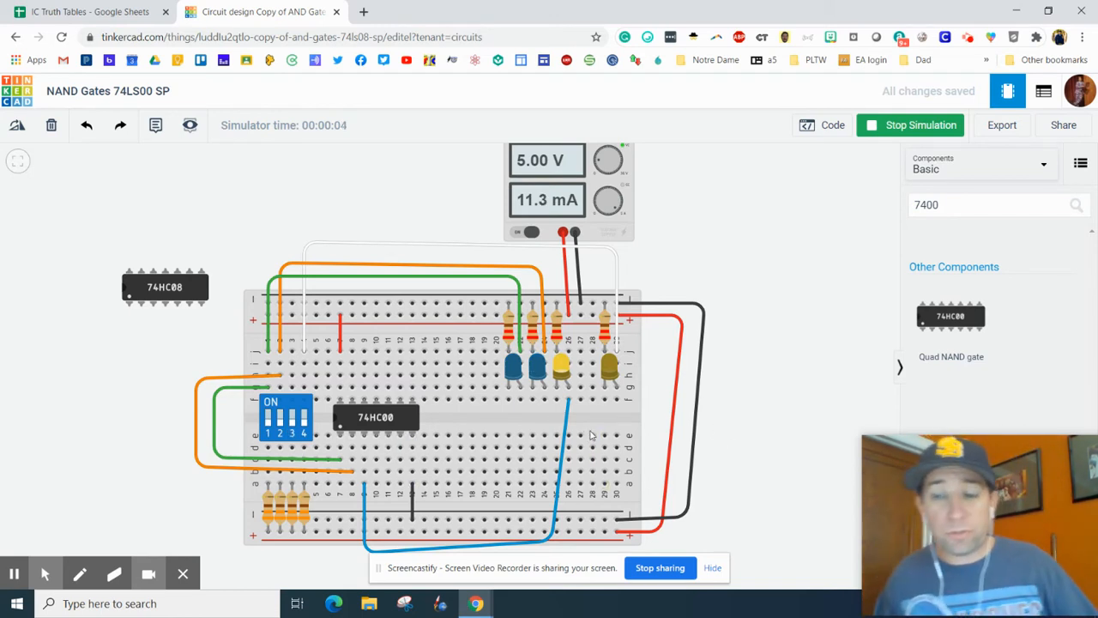
{"action": "left_click", "coordinate": [85, 11]}
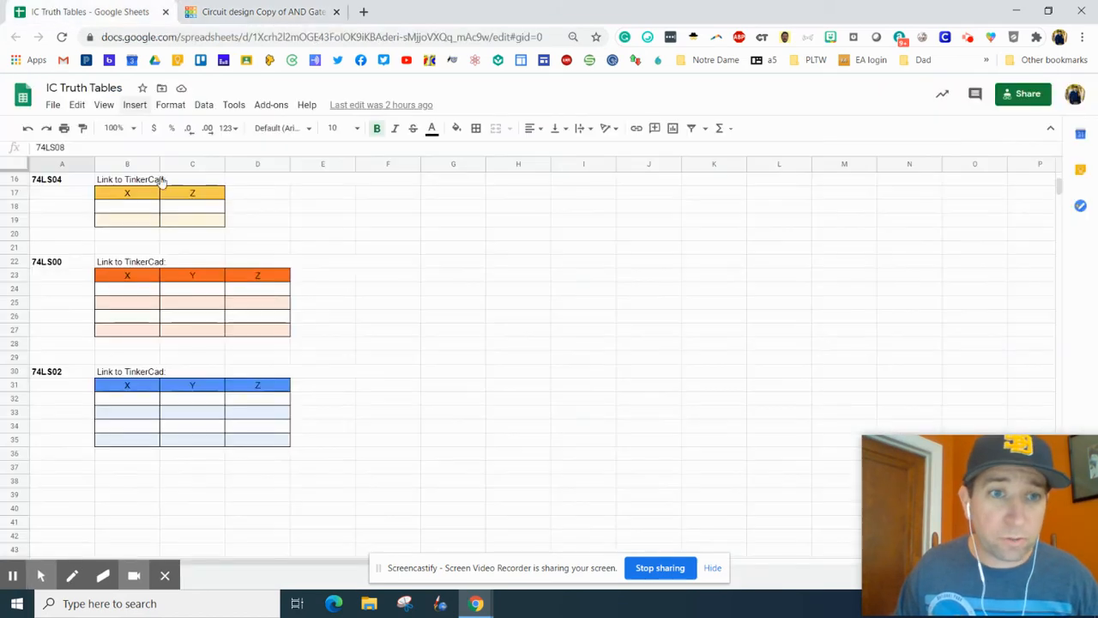
Step: Enter input combinations 00, 01, 10 and 11 into the 74LS00 X and Y columns
{"action": "left_click", "coordinate": [127, 288]}
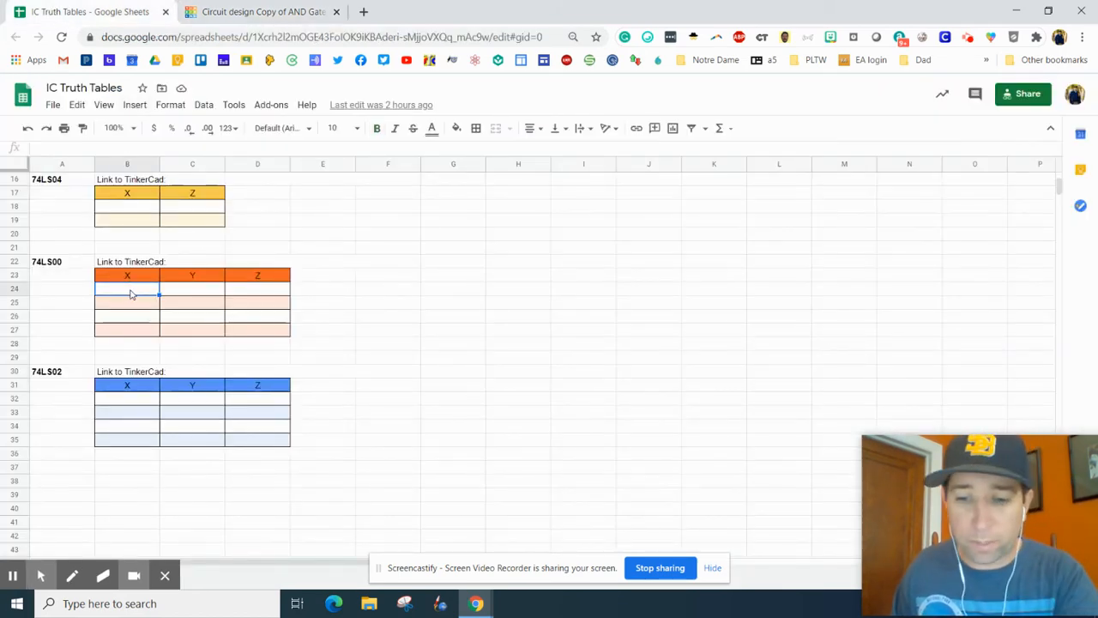
{"action": "type", "text": "0"}
{"action": "left_click", "coordinate": [127, 330]}
{"action": "type", "text": "1"}
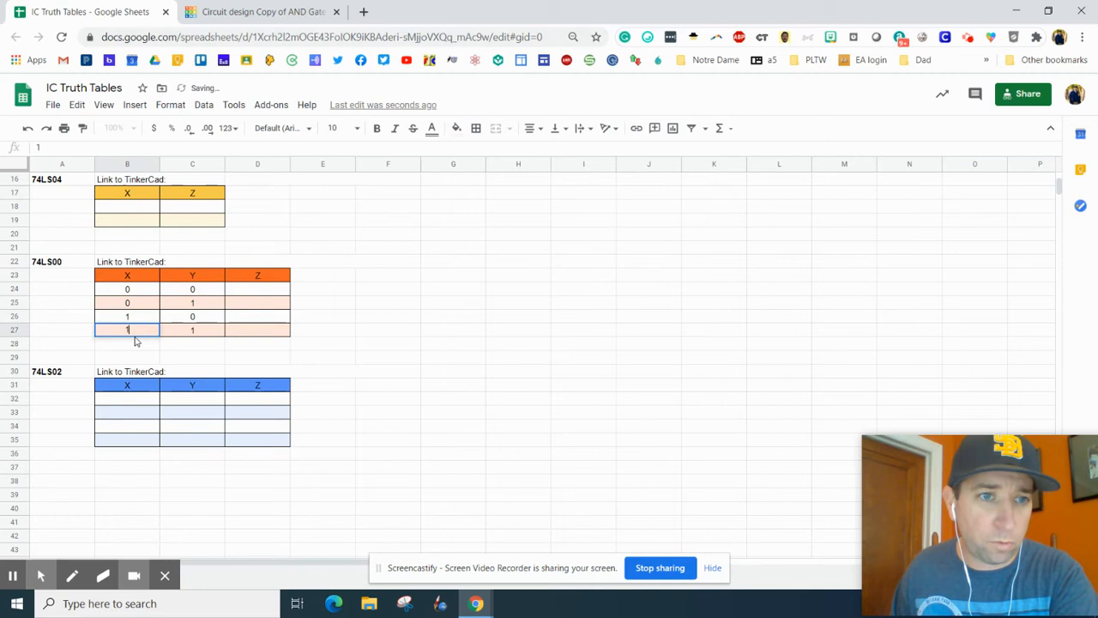
{"action": "left_click", "coordinate": [258, 274]}
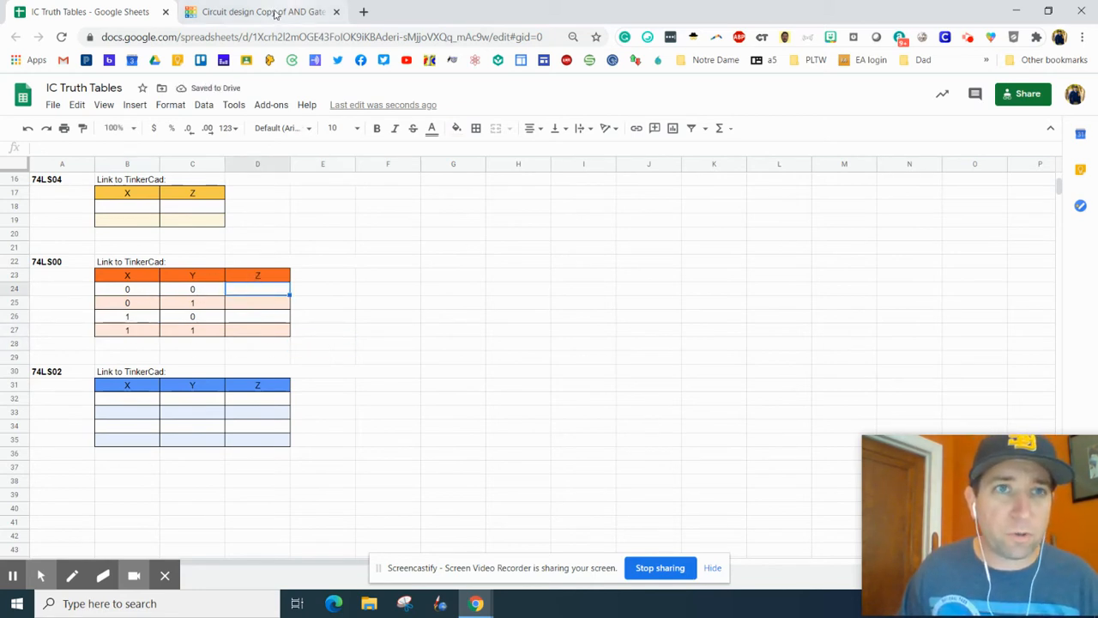
Step: Compare against the simulation and record a Z output of 1 in the truth table
{"action": "left_click", "coordinate": [261, 11]}
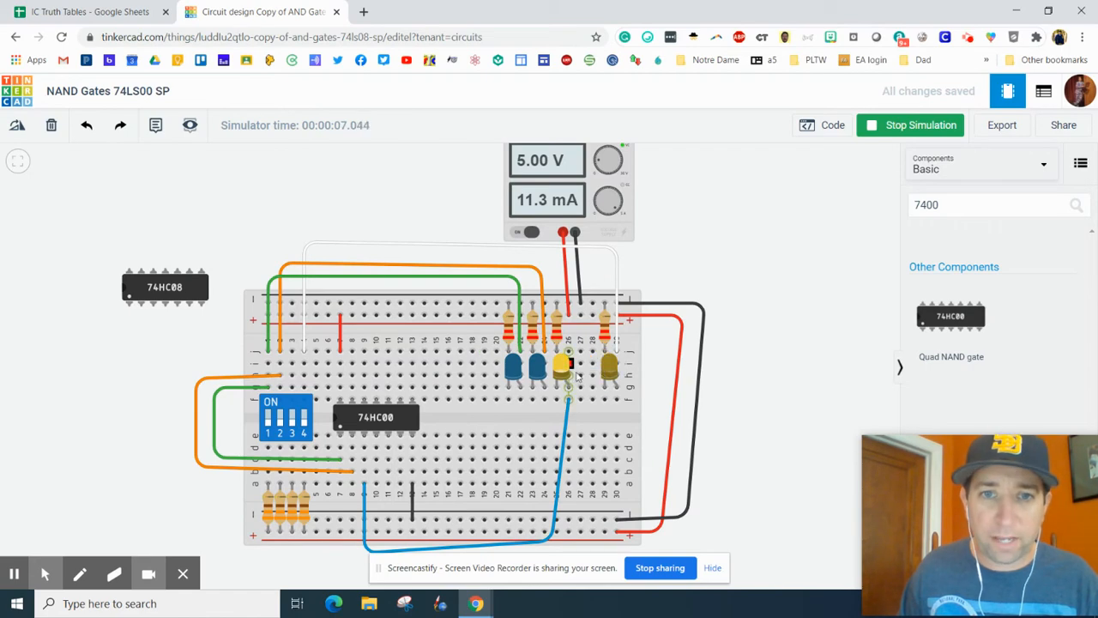
{"action": "left_click", "coordinate": [90, 11]}
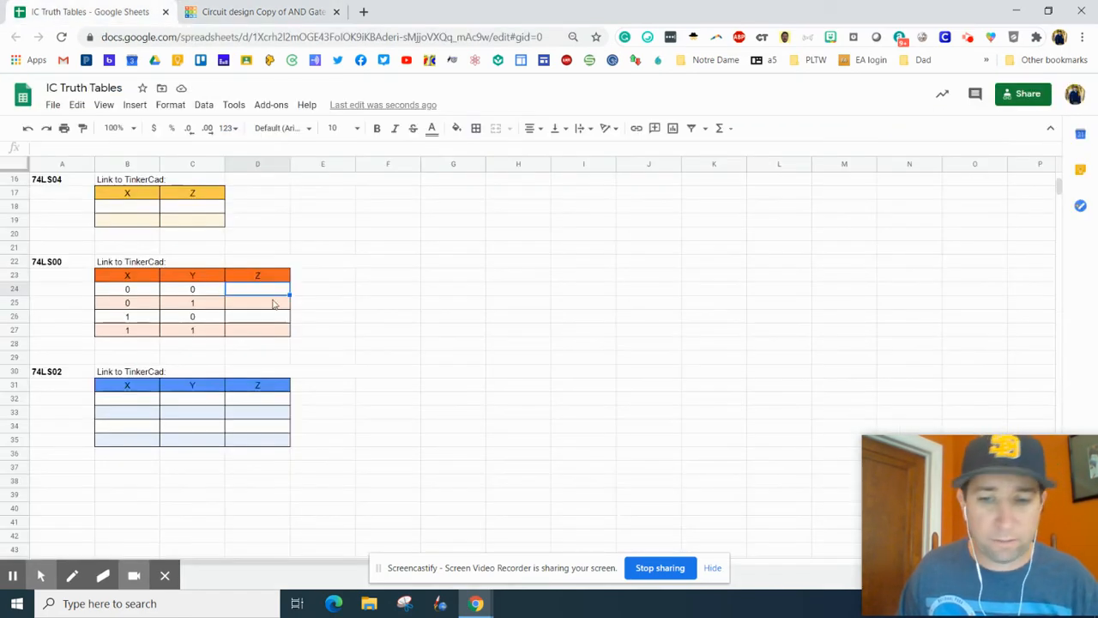
{"action": "type", "text": "1"}
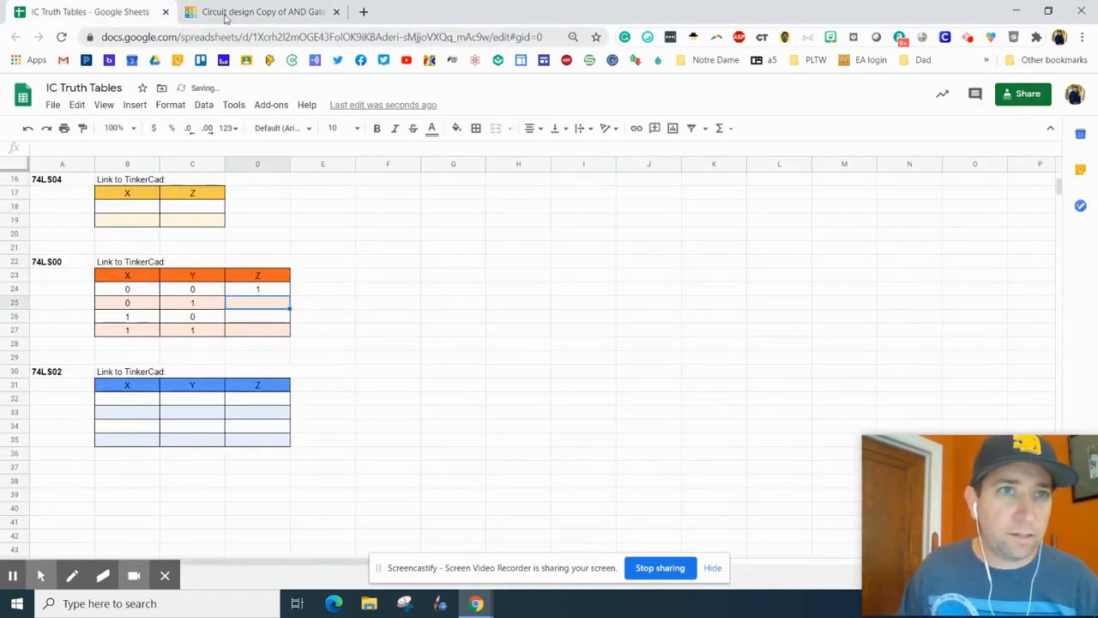
{"action": "left_click", "coordinate": [262, 11]}
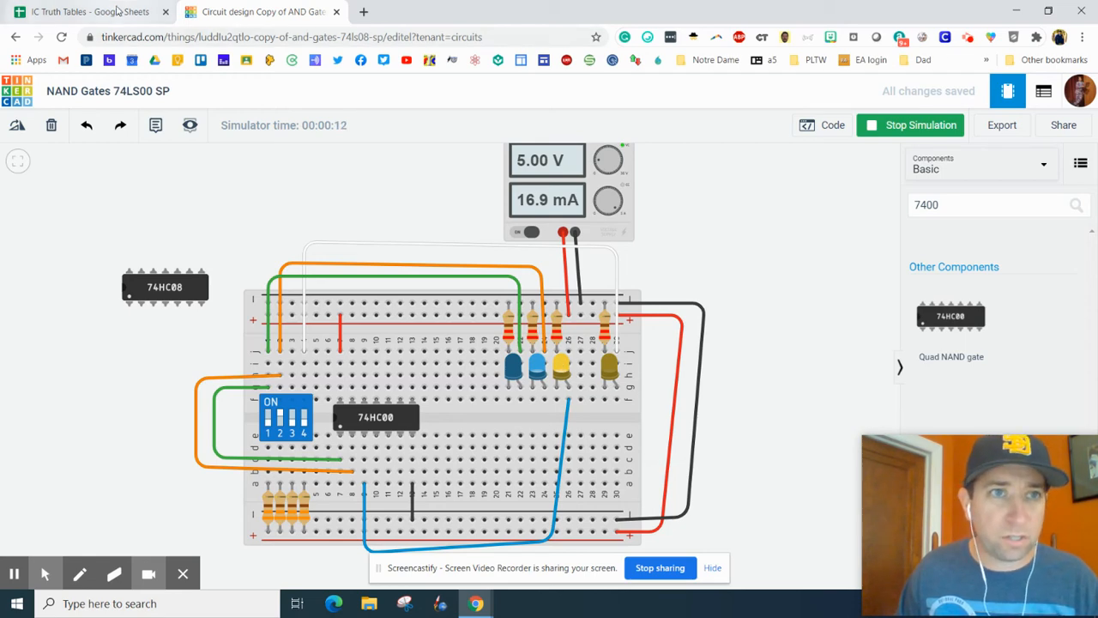
{"action": "left_click", "coordinate": [85, 11]}
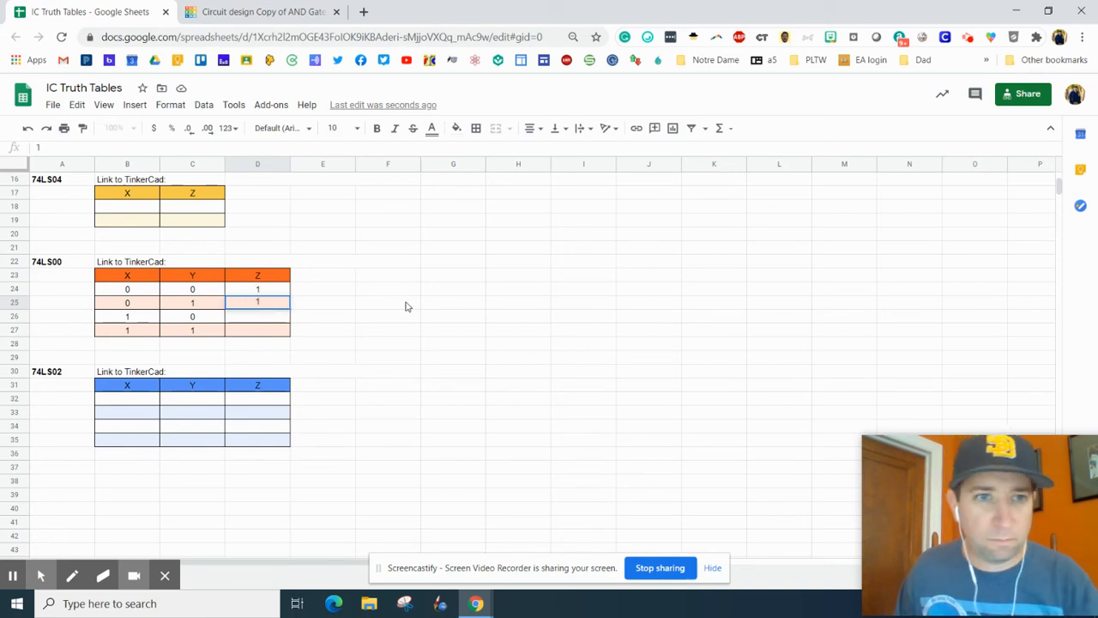
Step: Set the switches to the next input pair and check its output for the Z cell for inputs 1, 0
{"action": "left_click", "coordinate": [261, 12]}
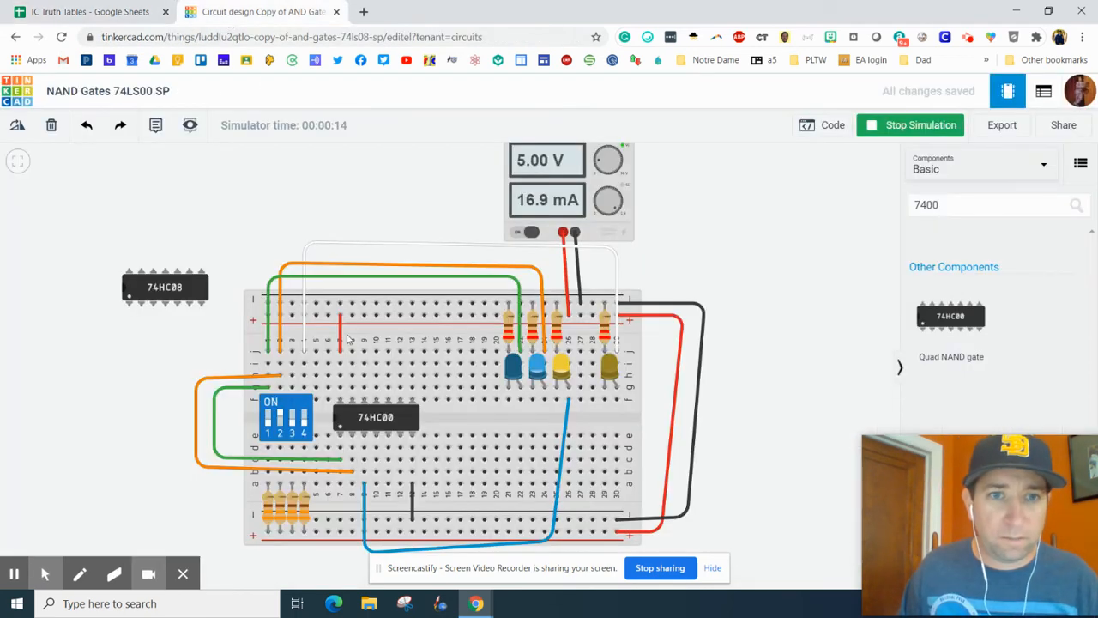
{"action": "left_click", "coordinate": [270, 420]}
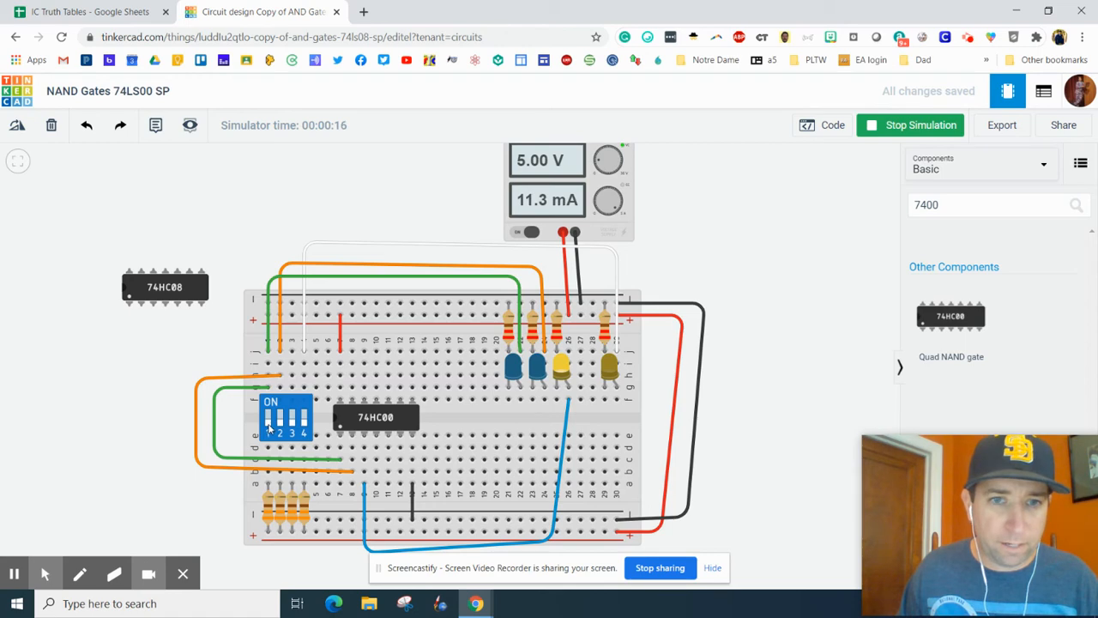
{"action": "left_click", "coordinate": [270, 420]}
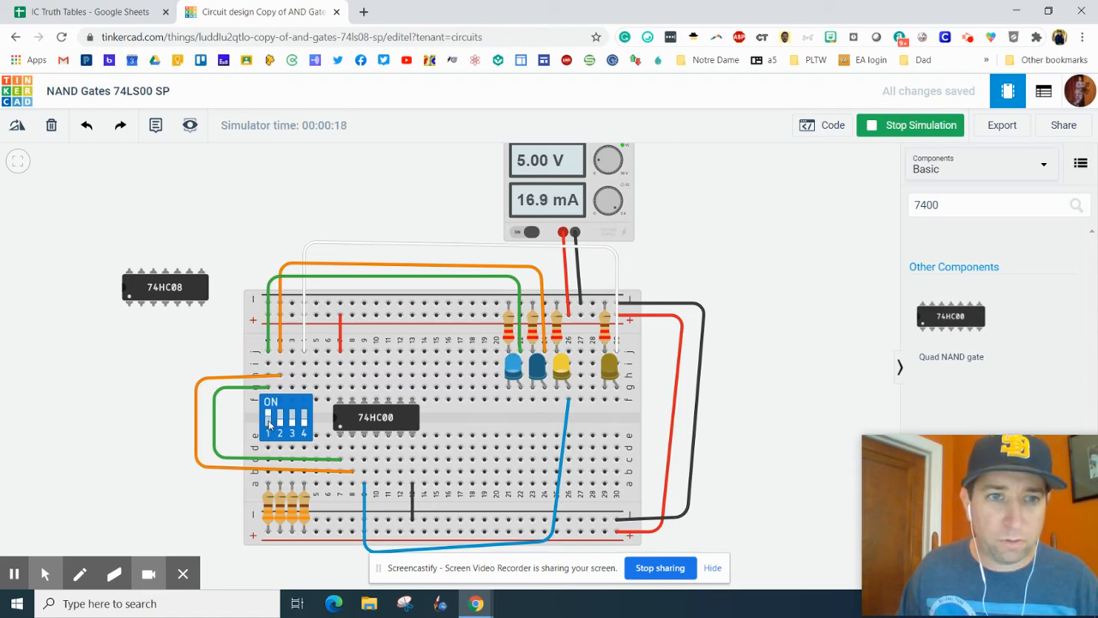
{"action": "left_click", "coordinate": [86, 11]}
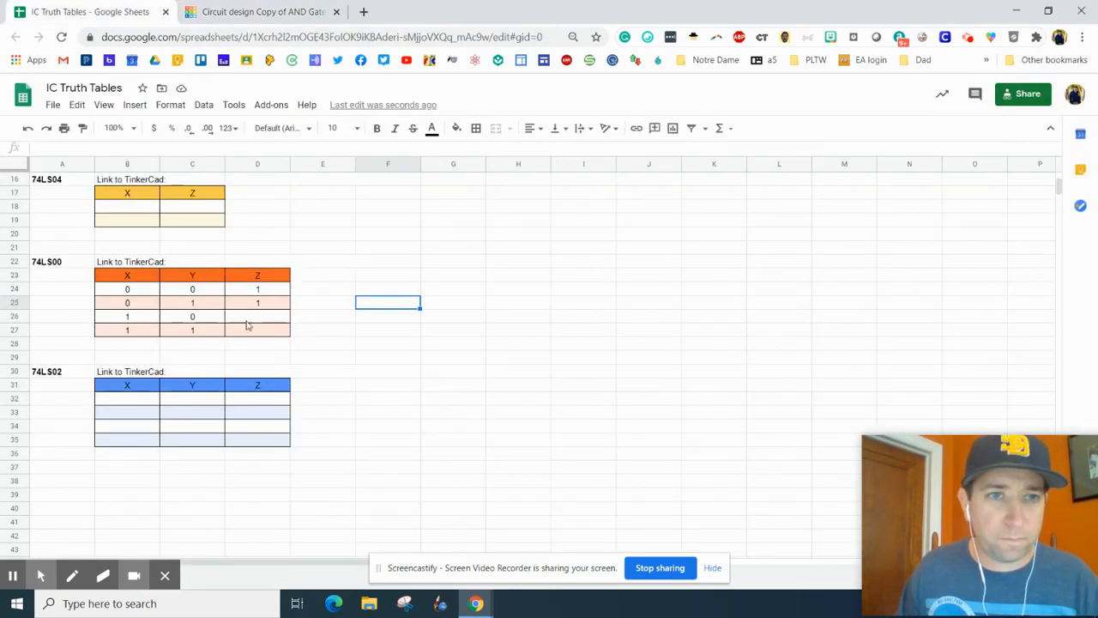
{"action": "left_click", "coordinate": [257, 316]}
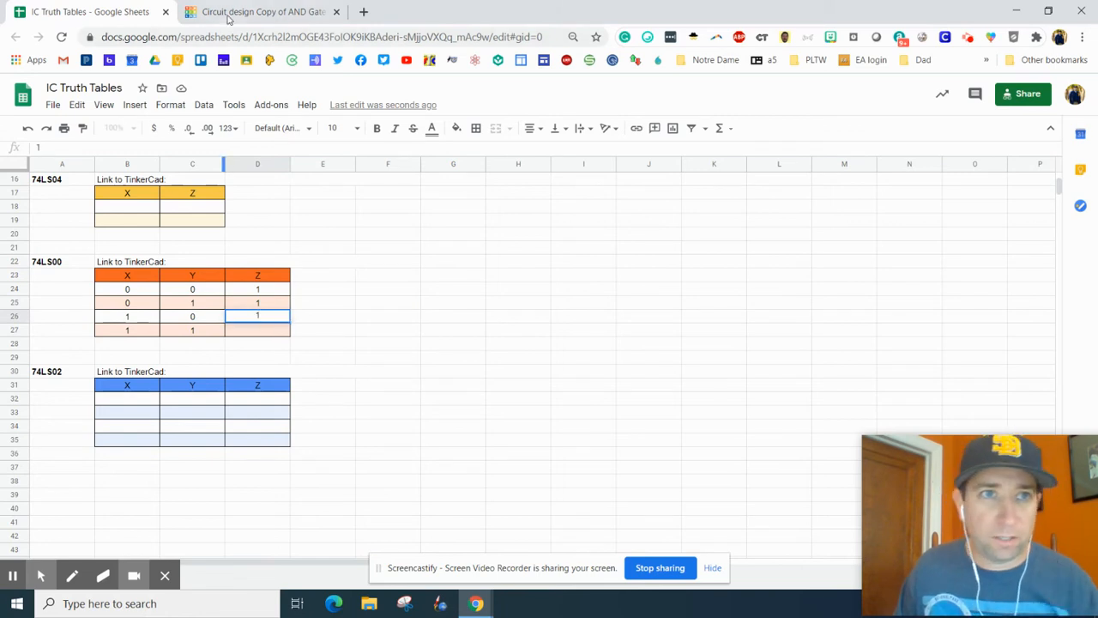
{"action": "left_click", "coordinate": [262, 11]}
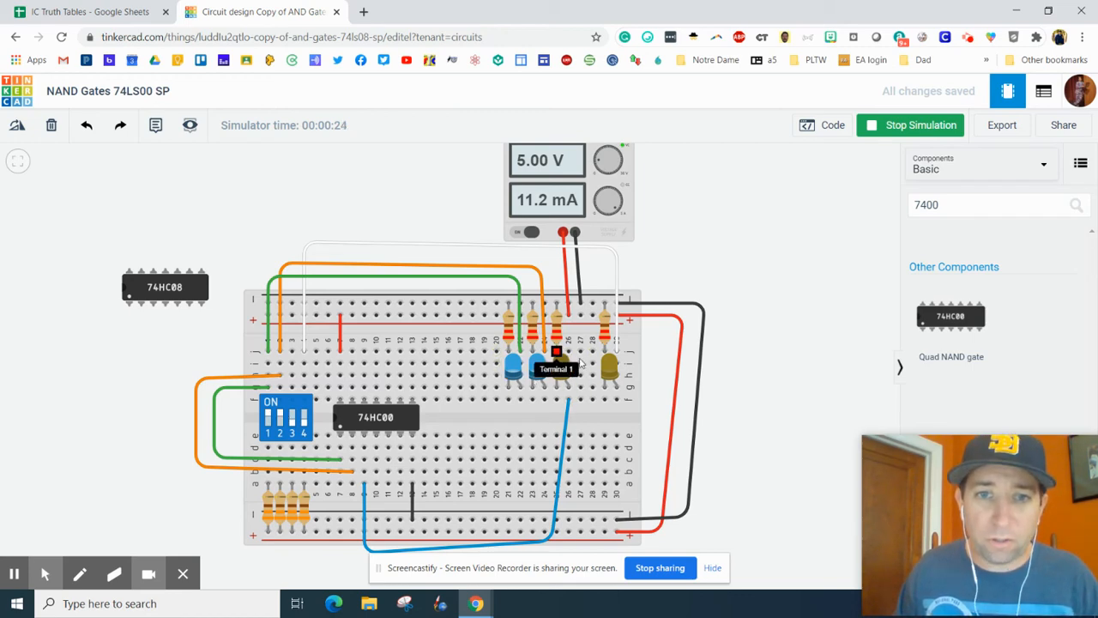
{"action": "left_click", "coordinate": [89, 11]}
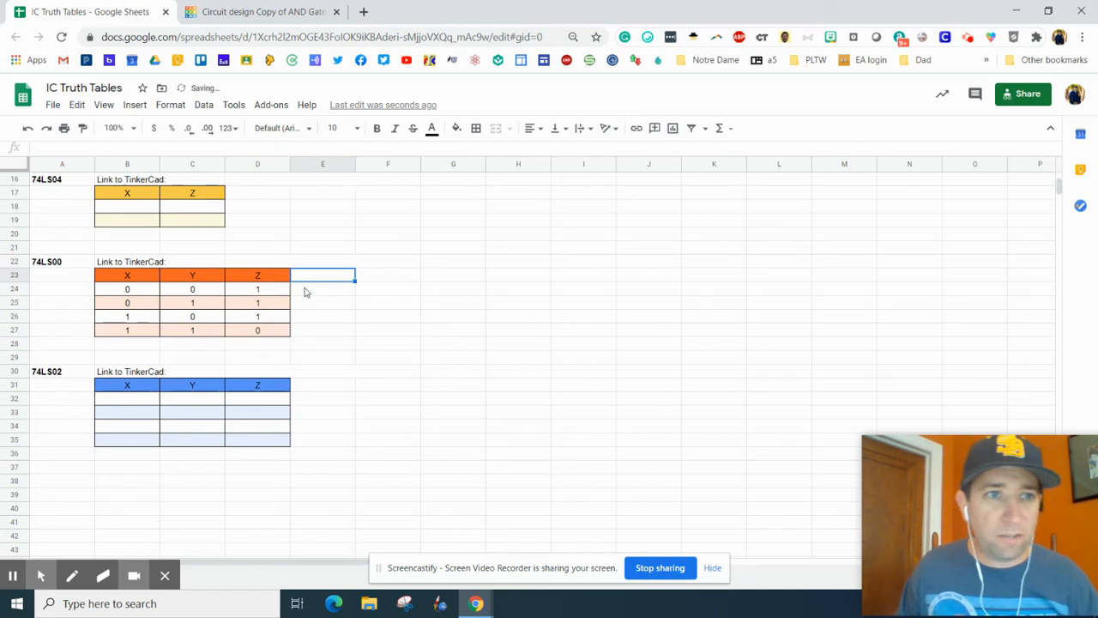
{"action": "mouse_move", "coordinate": [90, 288]}
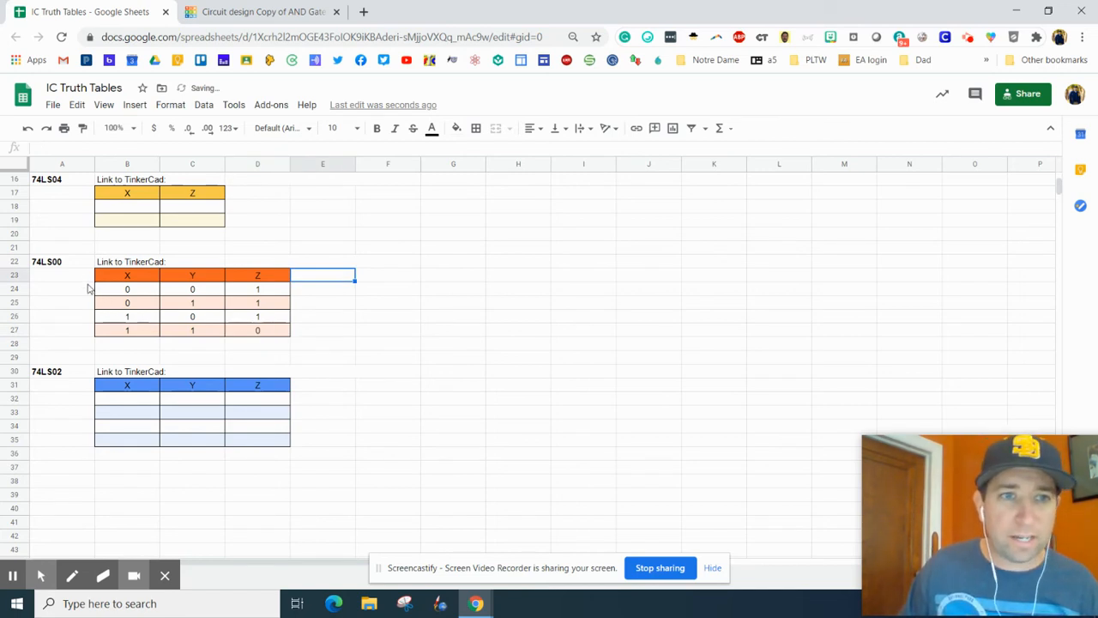
{"action": "scroll", "scroll_direction": "up", "scroll_amount": 3}
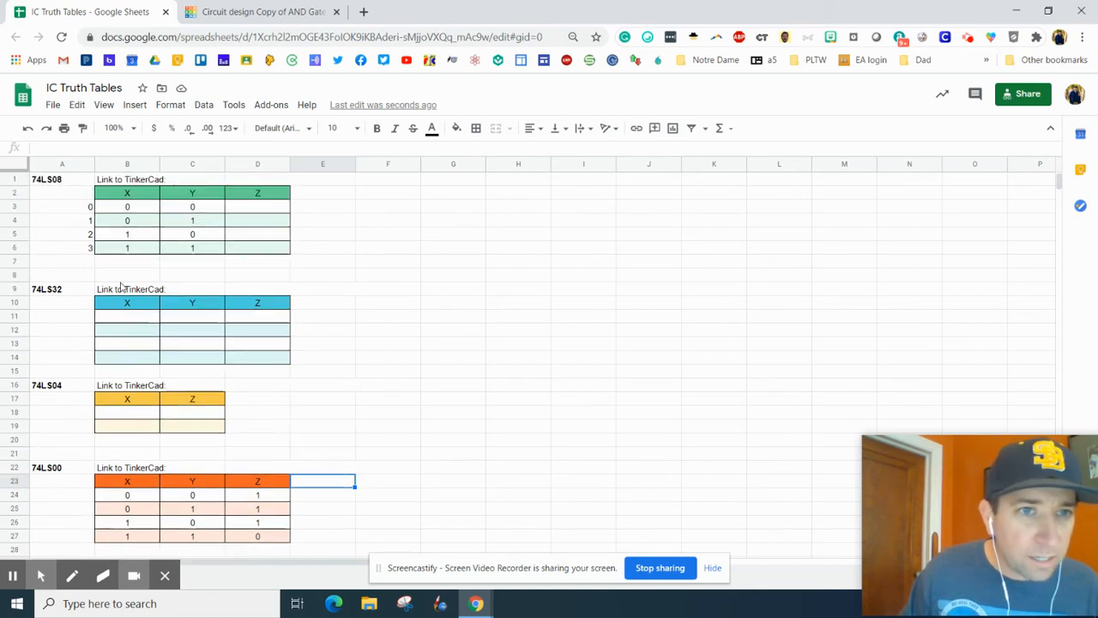
{"action": "mouse_move", "coordinate": [196, 211]}
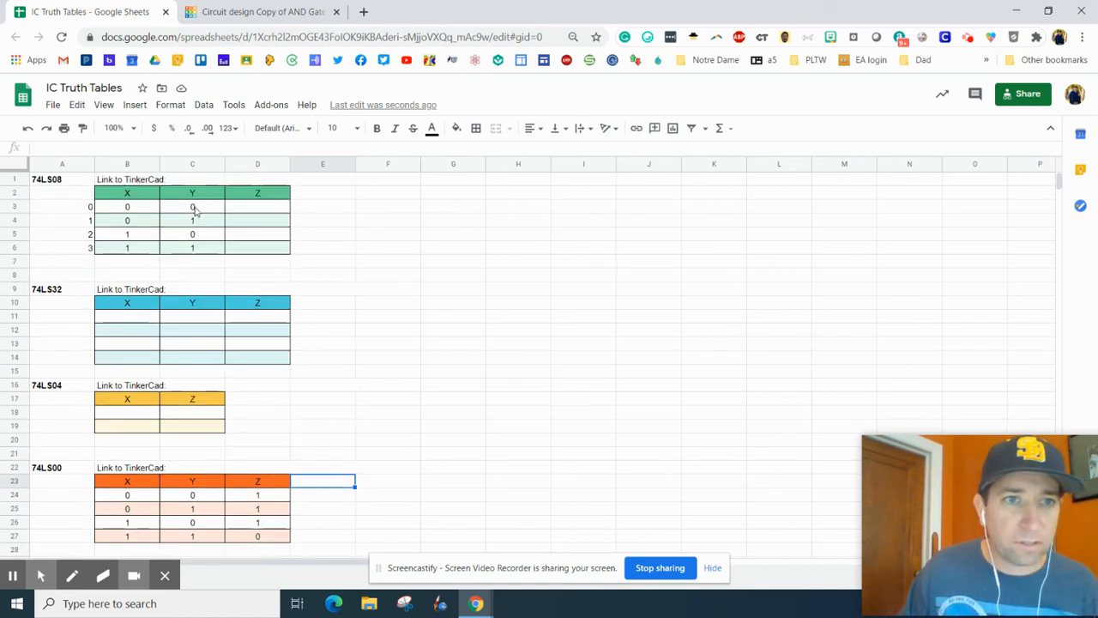
{"action": "left_click", "coordinate": [192, 247]}
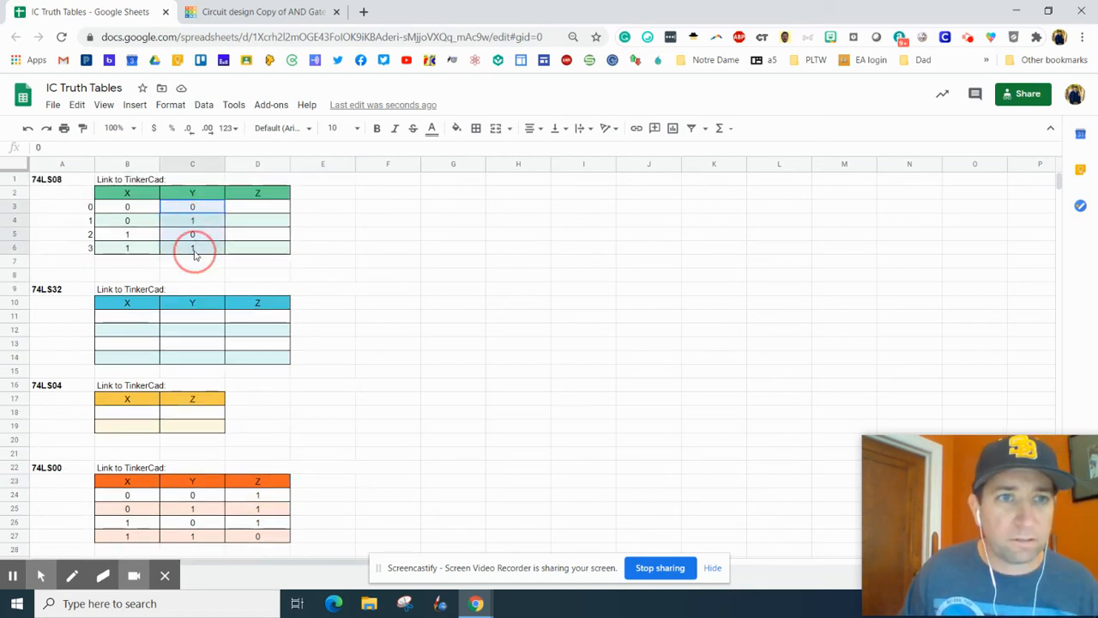
{"action": "left_click", "coordinate": [258, 207]}
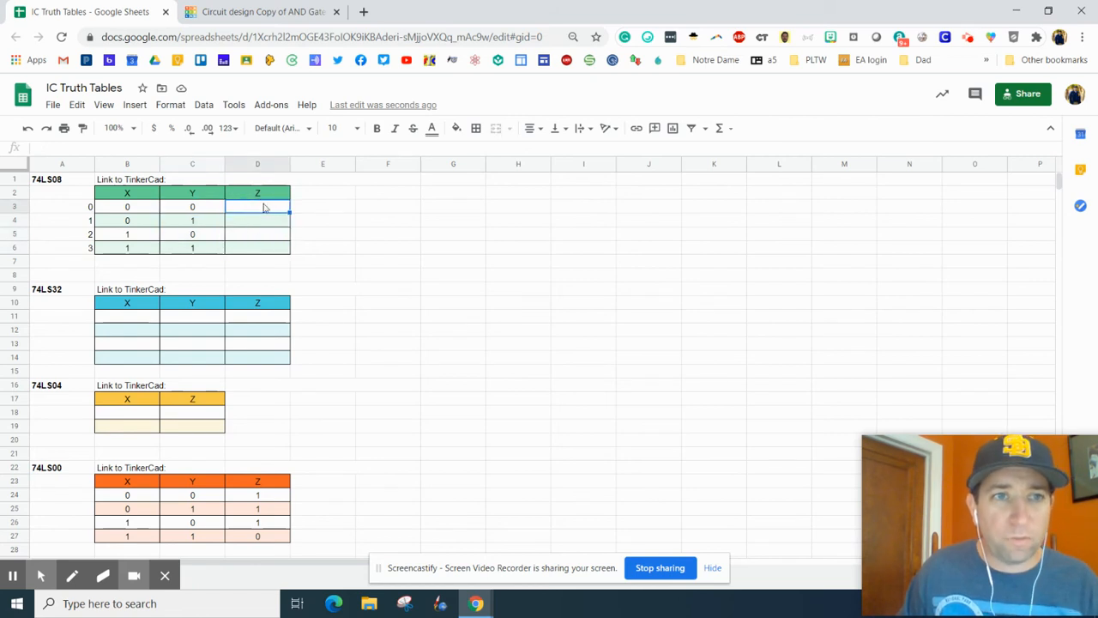
{"action": "mouse_move", "coordinate": [271, 233]}
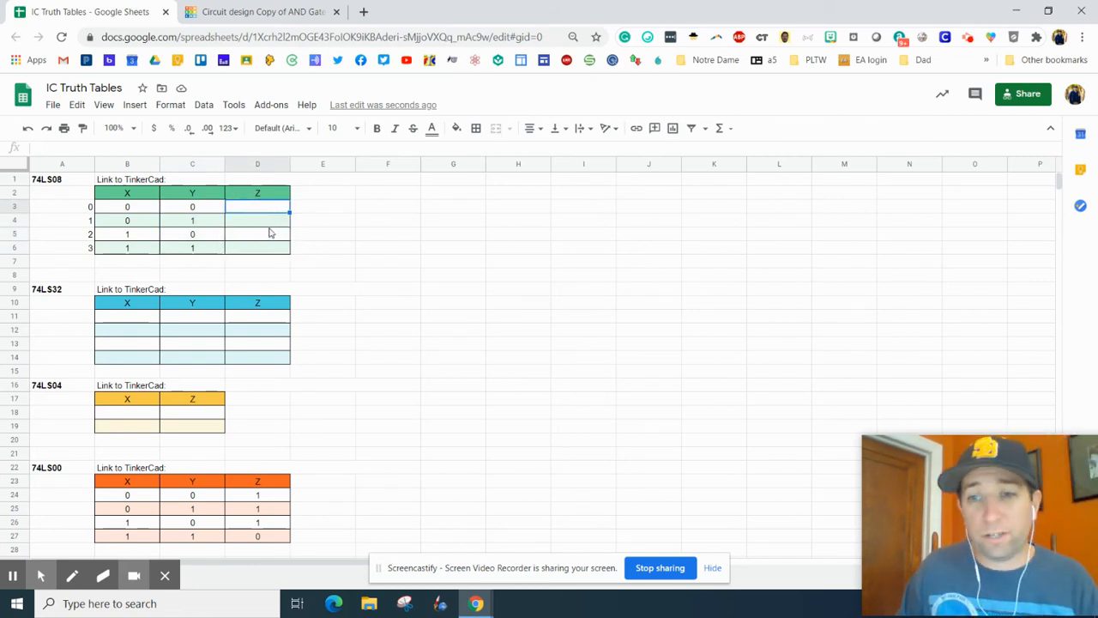
{"action": "scroll", "scroll_direction": "down", "scroll_amount": 3}
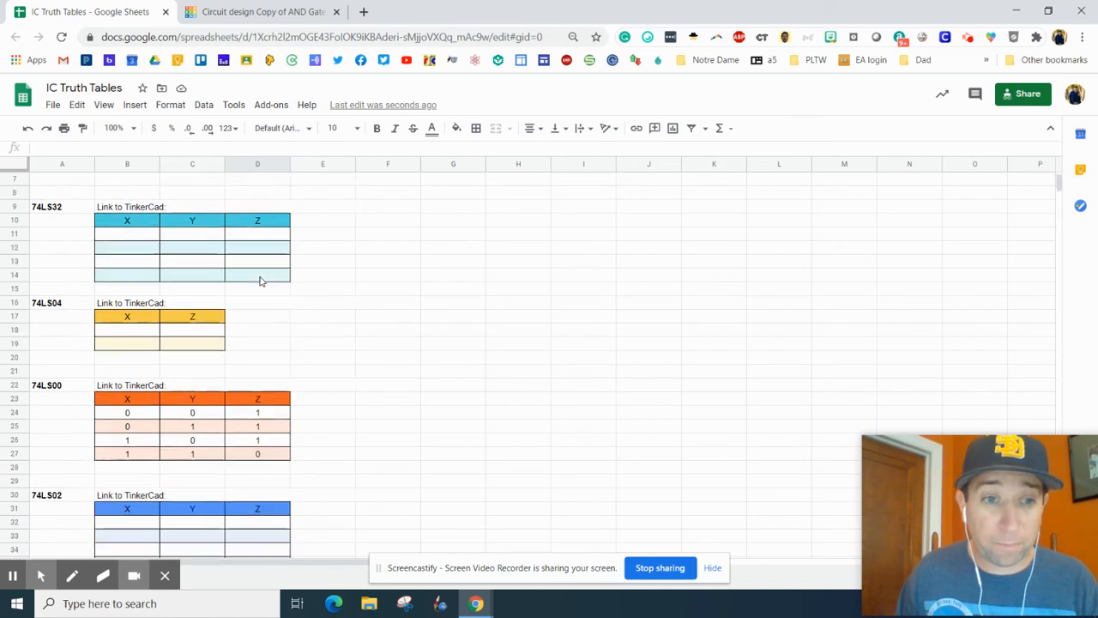
{"action": "scroll", "scroll_direction": "down", "scroll_amount": 3}
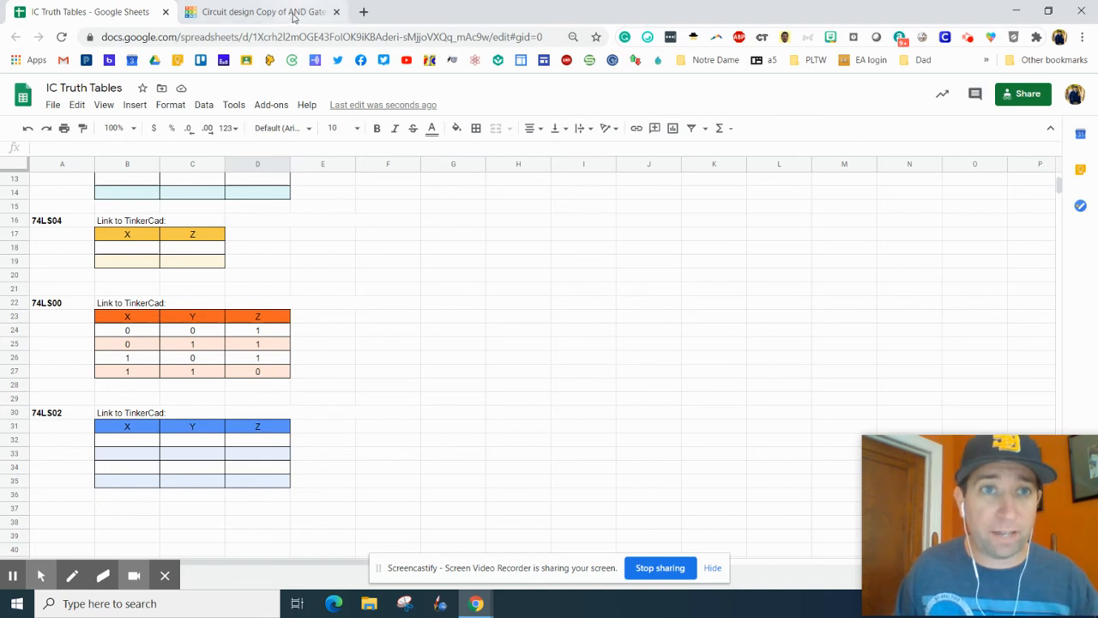
Step: Stop the running NAND circuit simulation in Tinkercad
{"action": "left_click", "coordinate": [261, 11]}
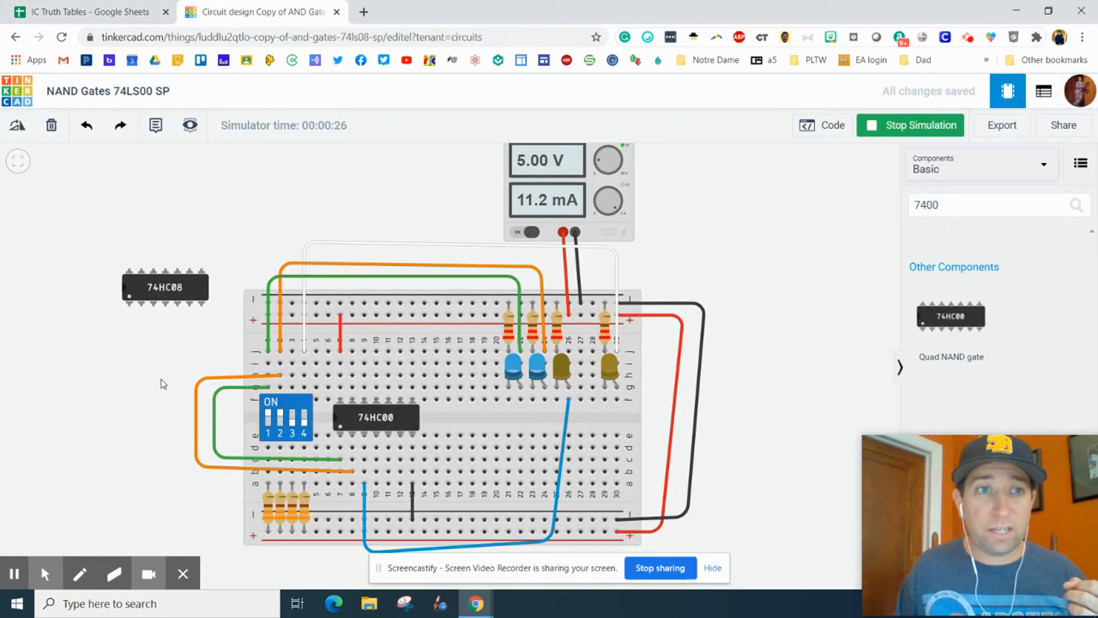
{"action": "mouse_move", "coordinate": [165, 305]}
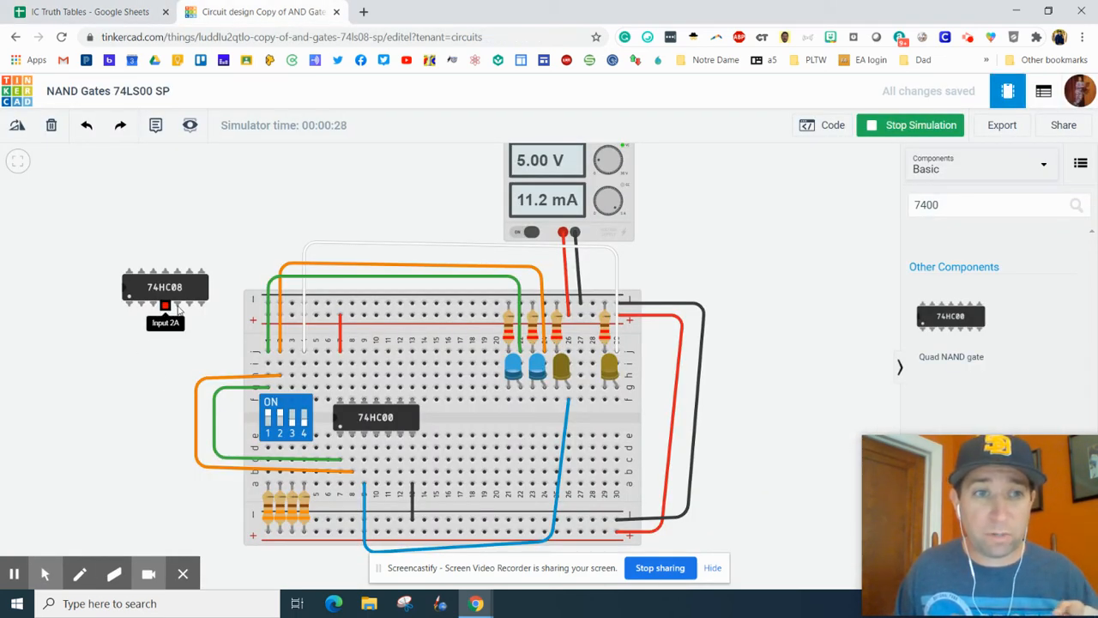
{"action": "left_click", "coordinate": [374, 418]}
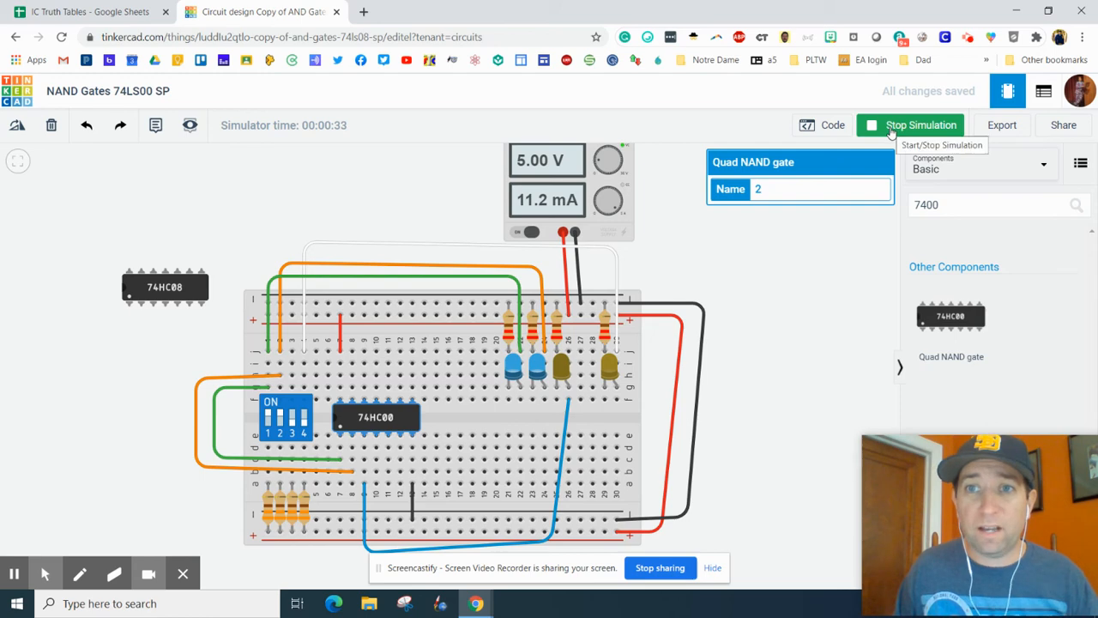
{"action": "left_click", "coordinate": [911, 124]}
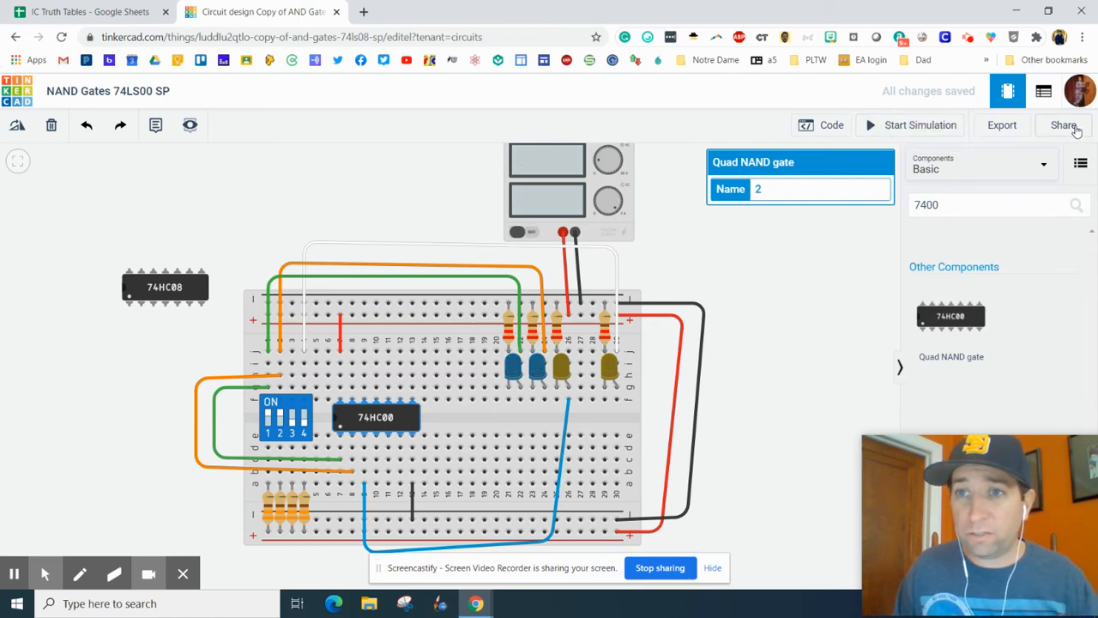
Step: Copy the design's invite link and select the cell beside the Tinkercad link label
{"action": "left_click", "coordinate": [1063, 125]}
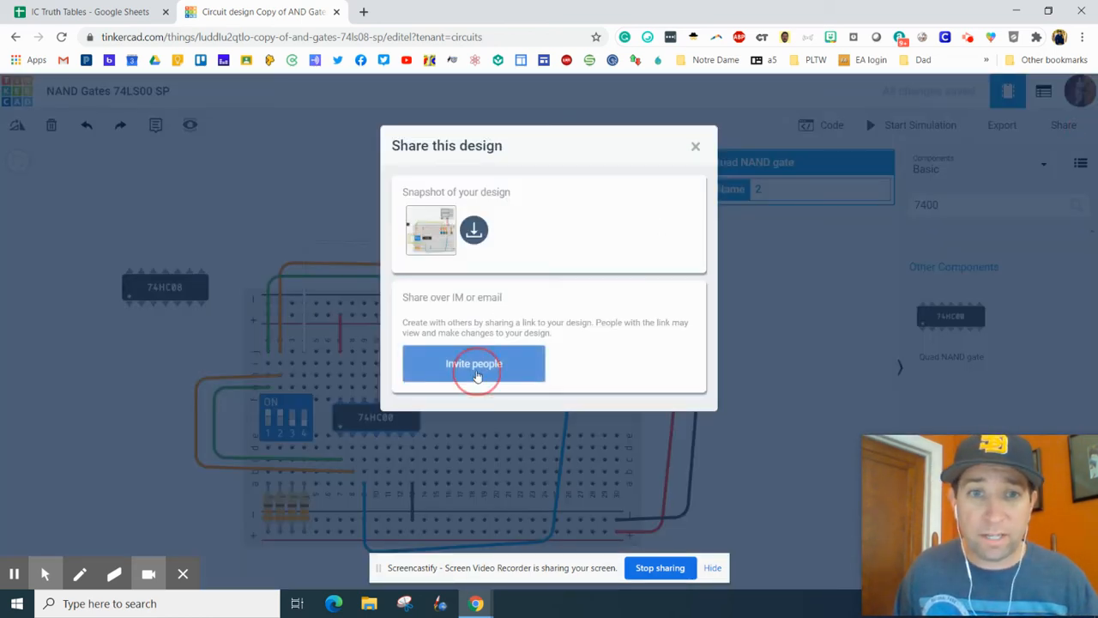
{"action": "left_click", "coordinate": [474, 363]}
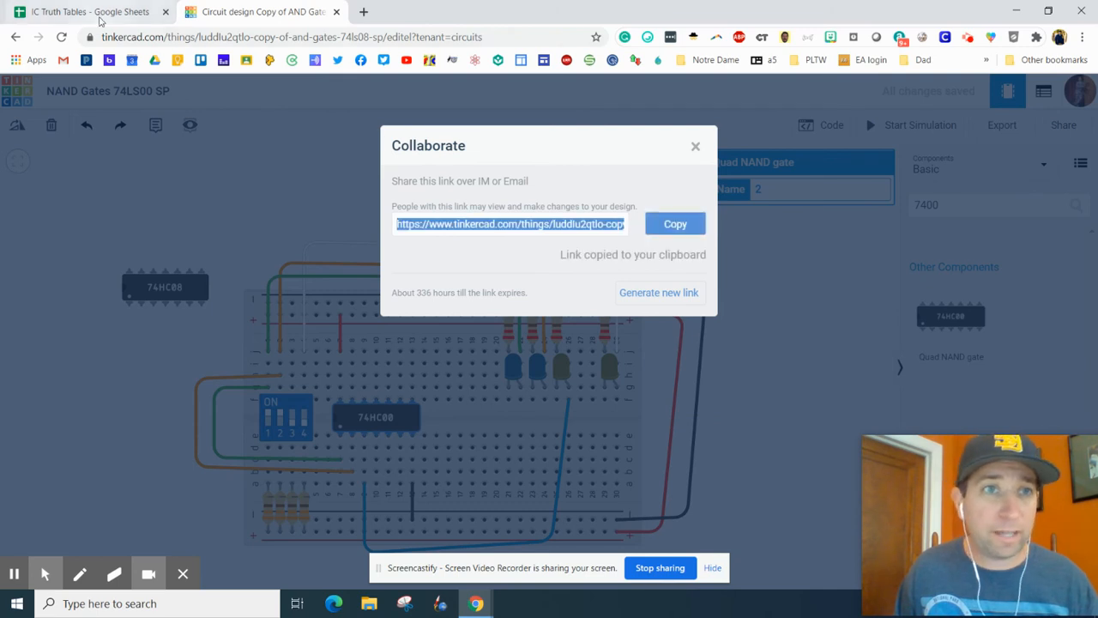
{"action": "left_click", "coordinate": [86, 11]}
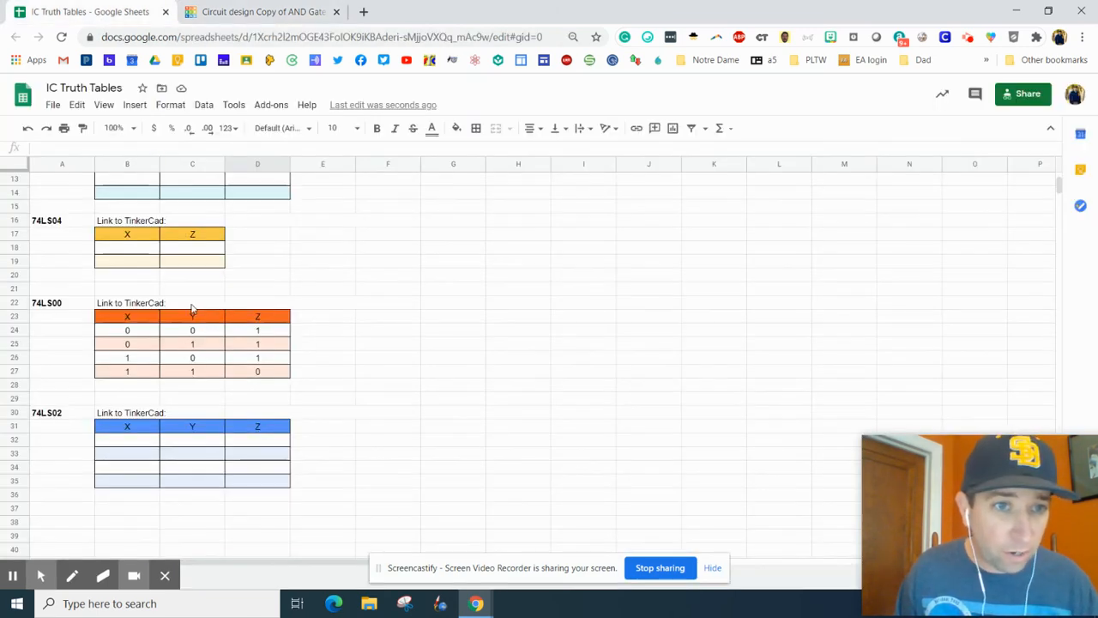
{"action": "left_click", "coordinate": [322, 302]}
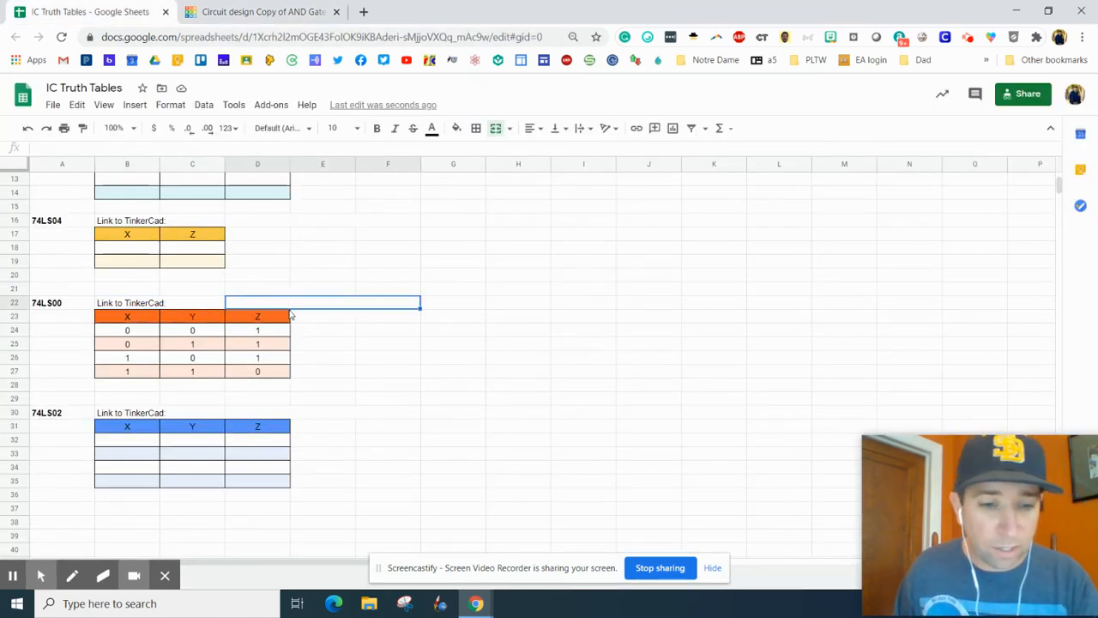